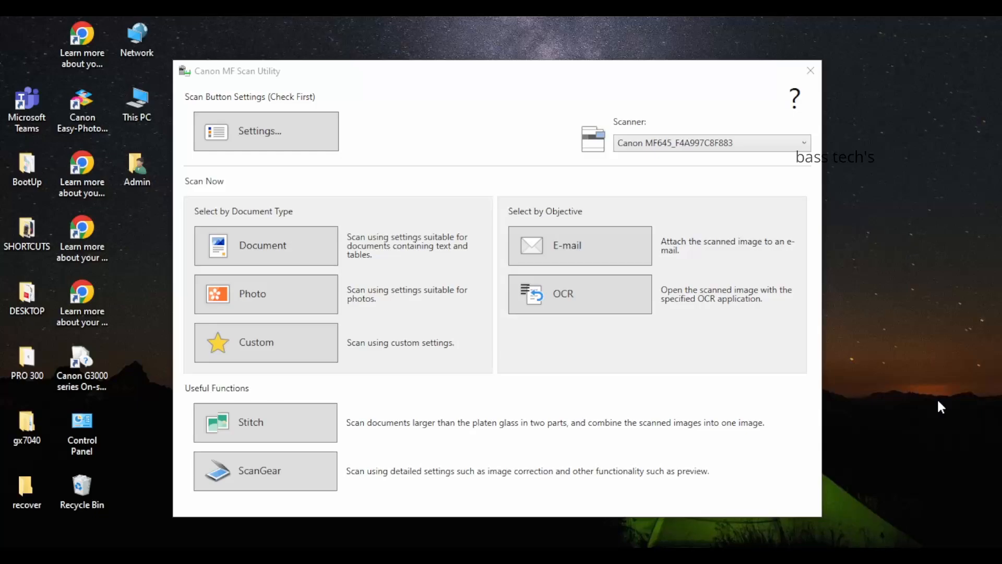
# - Launch ScanGear MF from the utility and preview the Alice in Wonderland cover on the glass
pyautogui.click(264, 471)
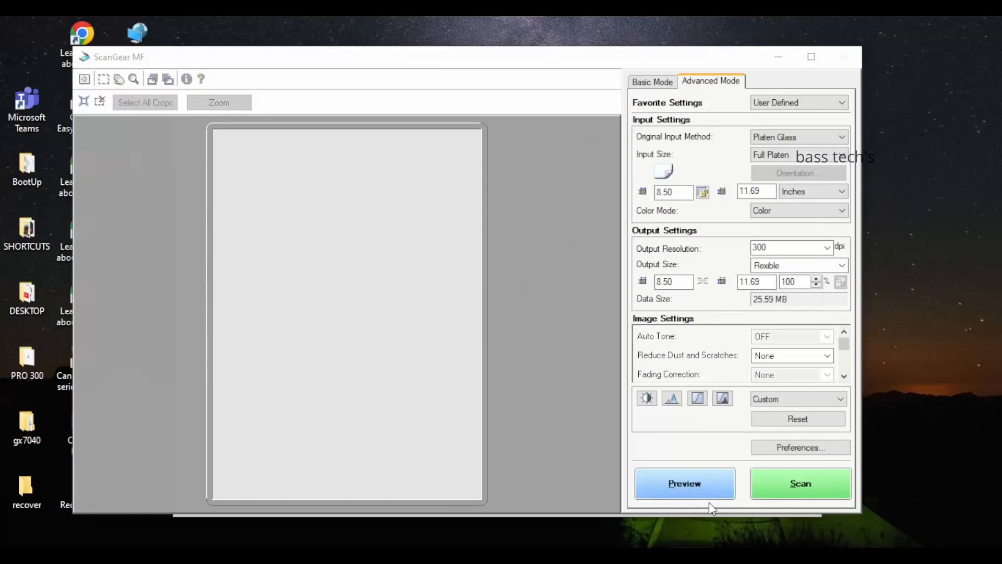
pyautogui.click(800, 482)
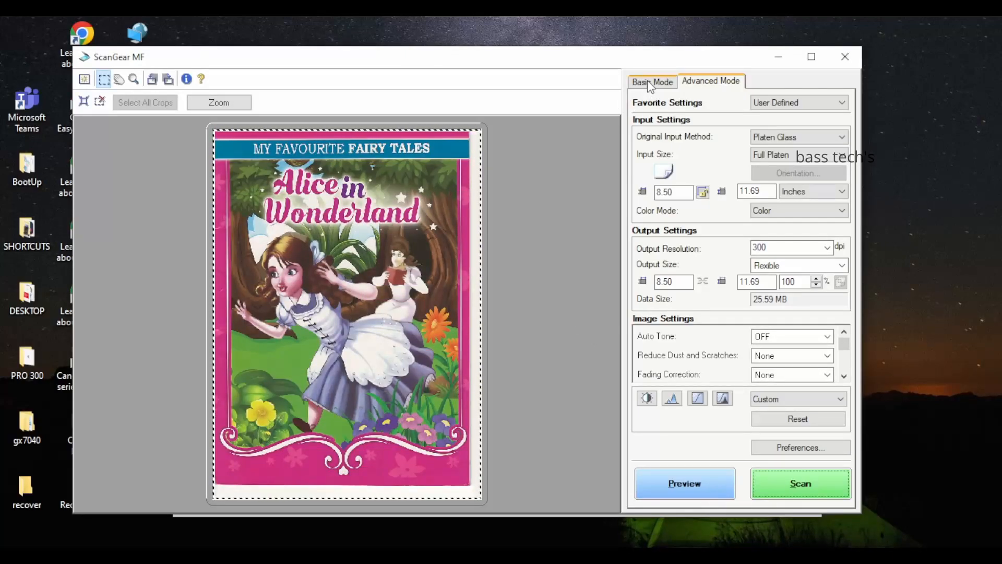
# - Switch to Basic Mode, keep Print (300dpi) and Flexible output size, and run the scan
pyautogui.click(651, 81)
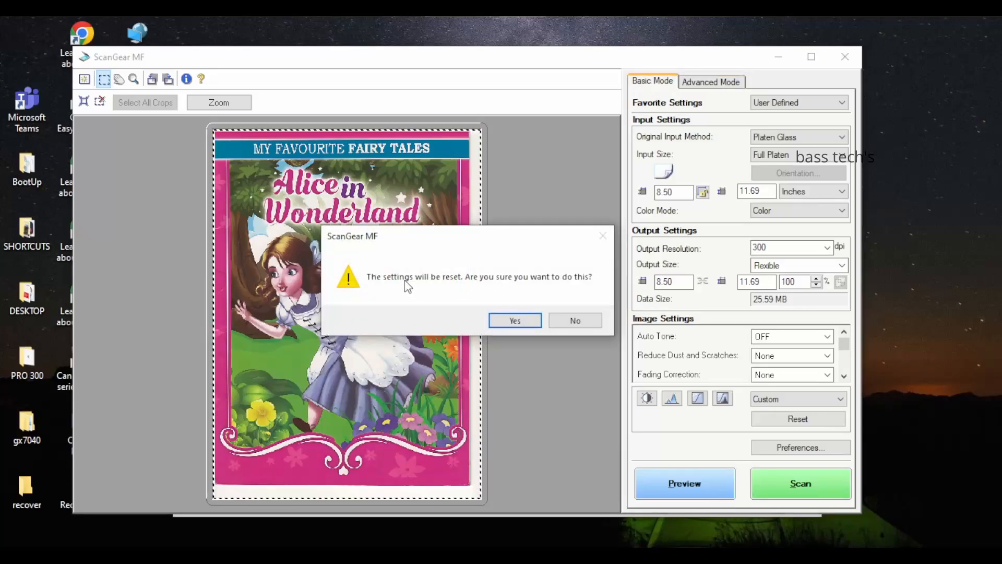
pyautogui.click(515, 321)
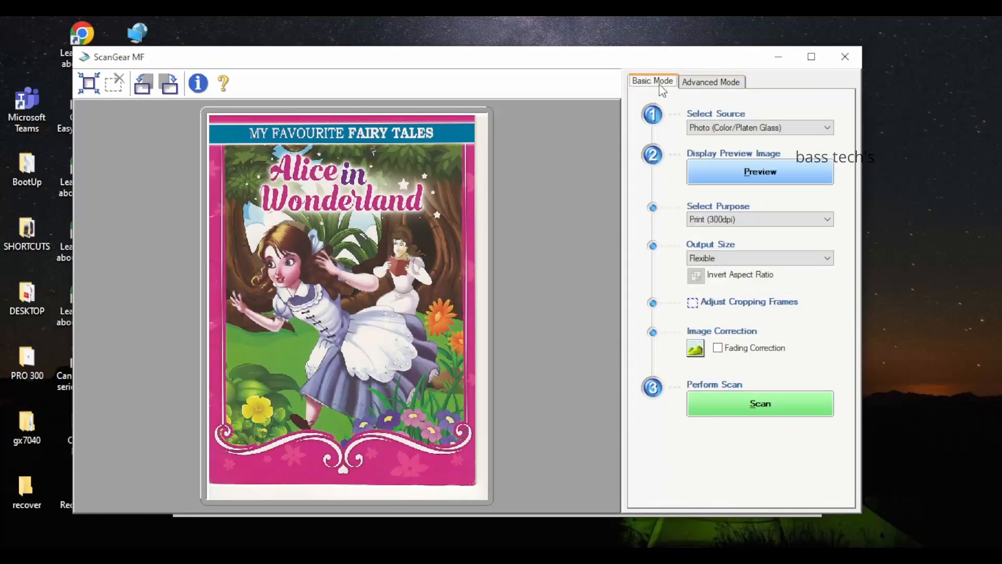
pyautogui.moveTo(760, 128)
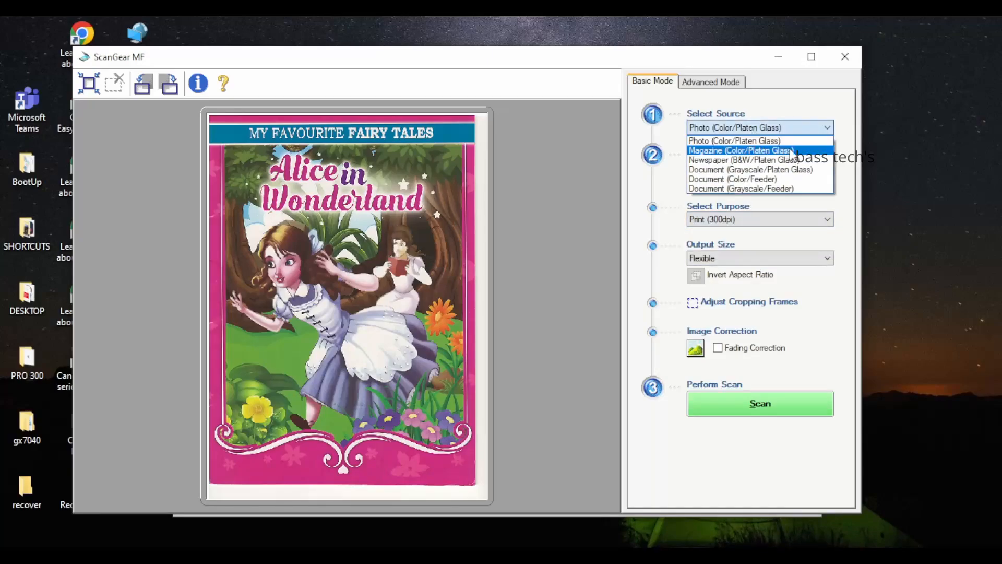
pyautogui.moveTo(801, 189)
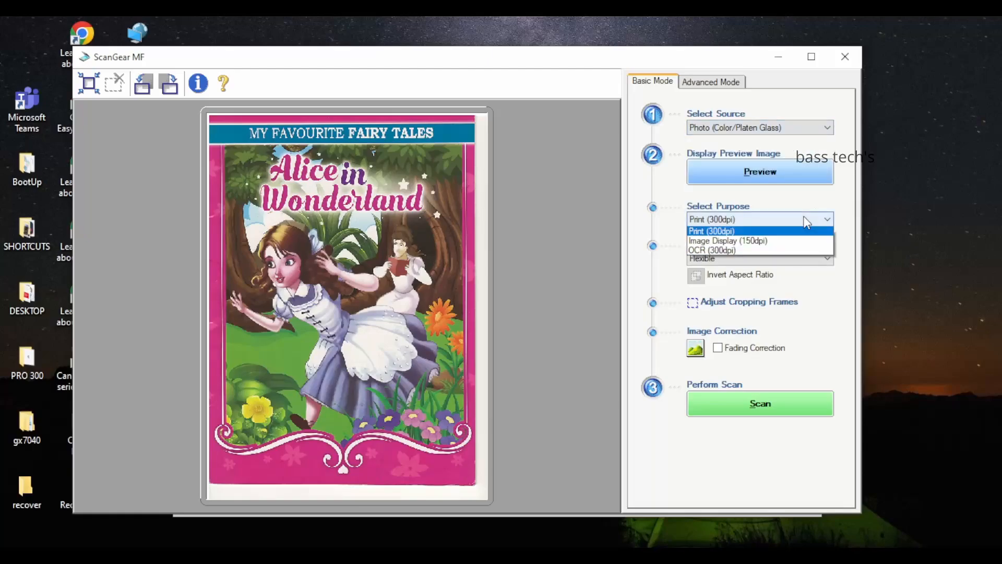
pyautogui.click(711, 230)
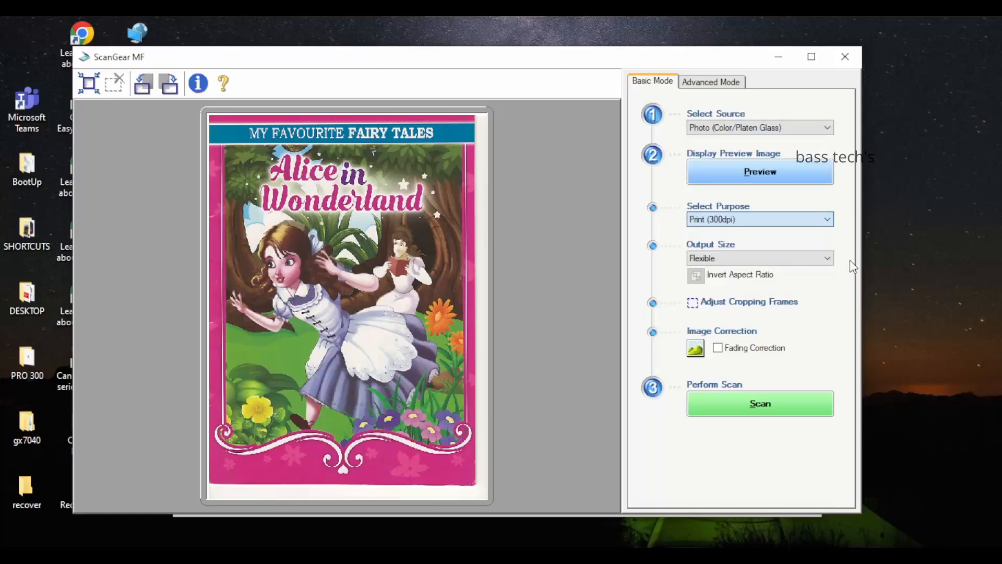
pyautogui.click(759, 257)
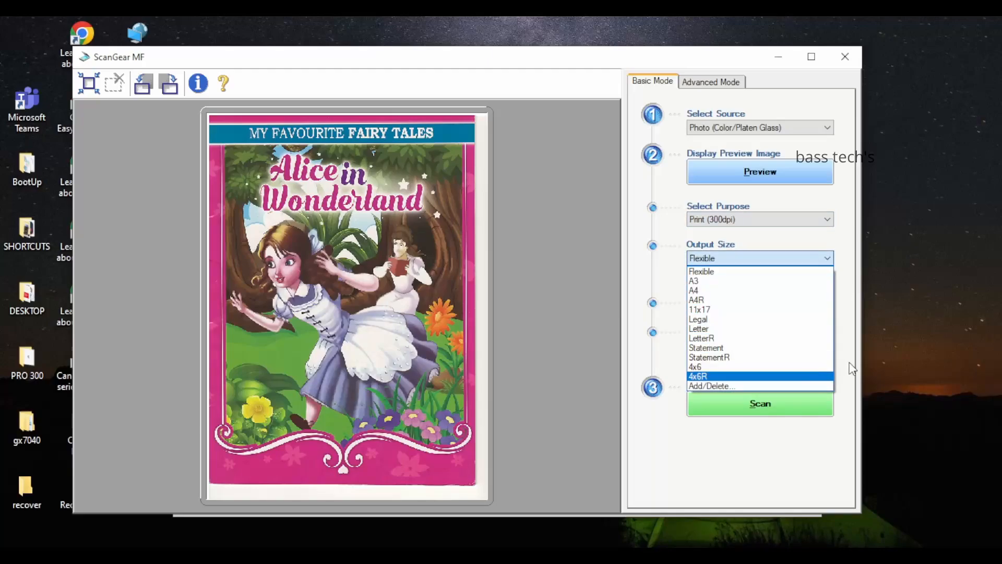
pyautogui.click(702, 272)
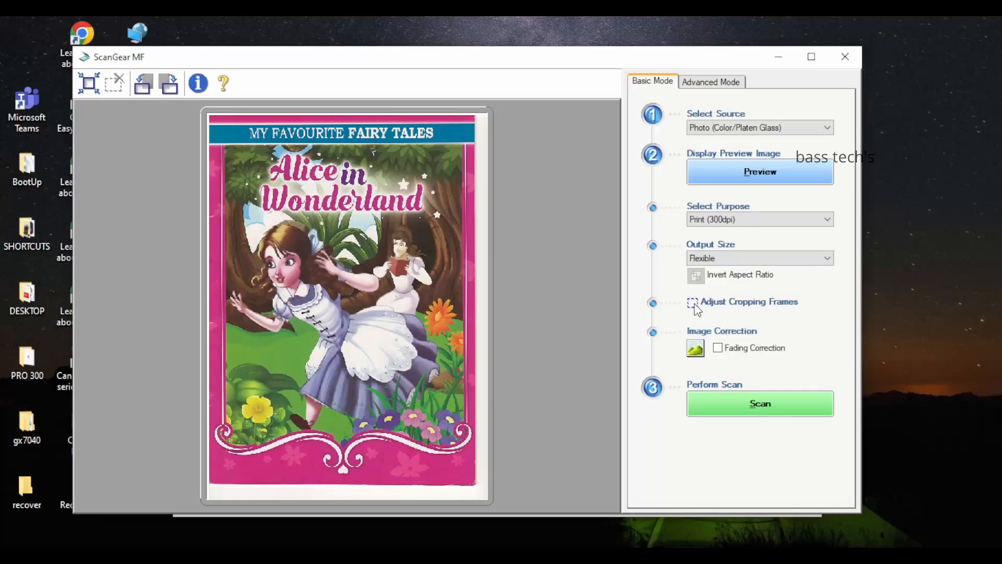
pyautogui.moveTo(765, 410)
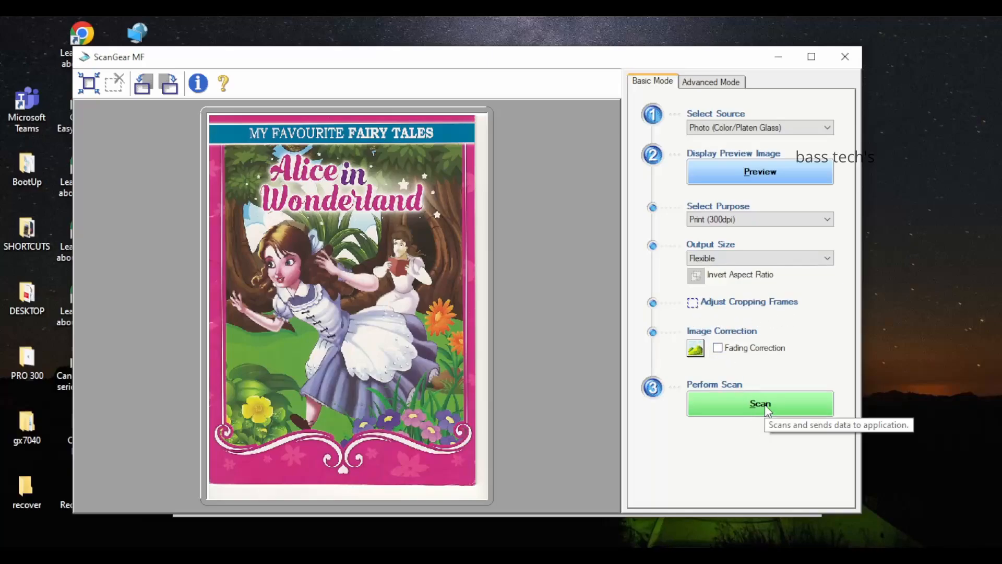
pyautogui.click(760, 403)
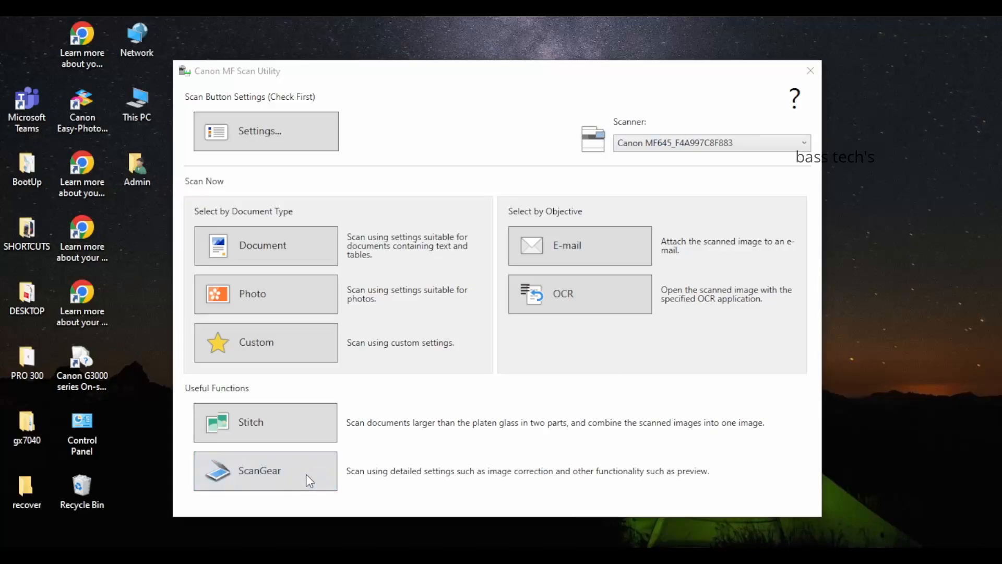
# - Reopen ScanGear in Advanced Mode and keep Platen Glass, Full Platen, inches and Color mode
pyautogui.click(264, 470)
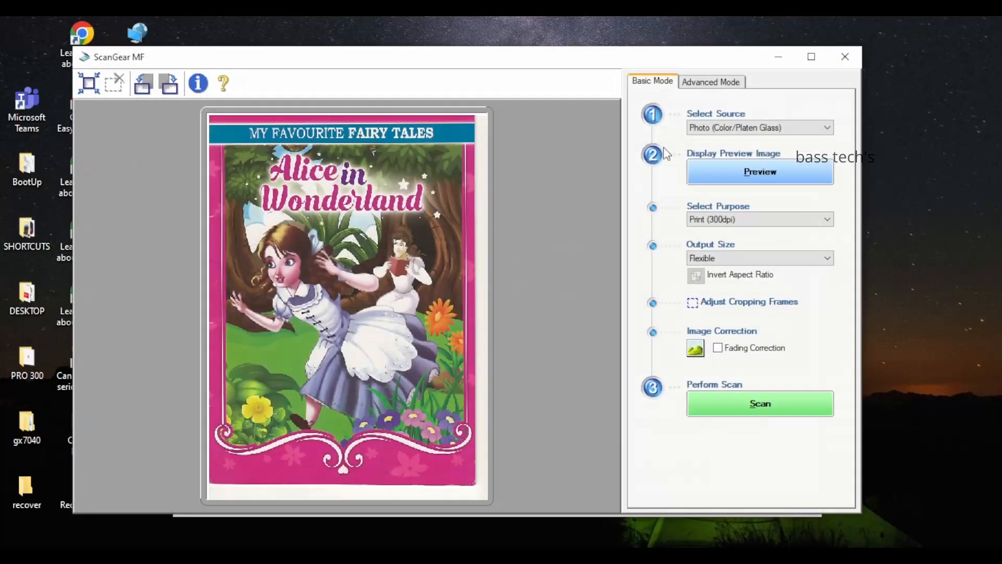
pyautogui.click(710, 82)
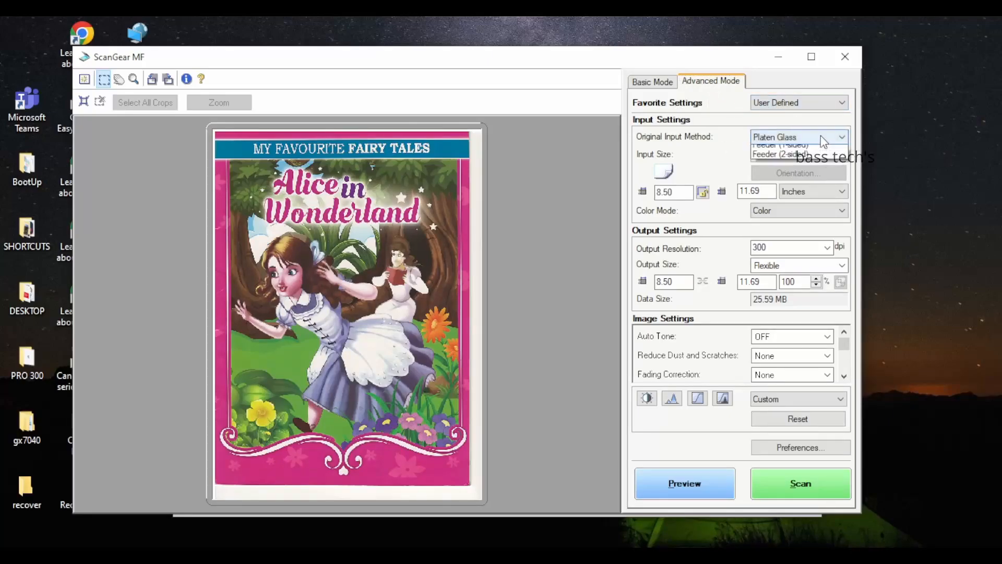
pyautogui.click(775, 137)
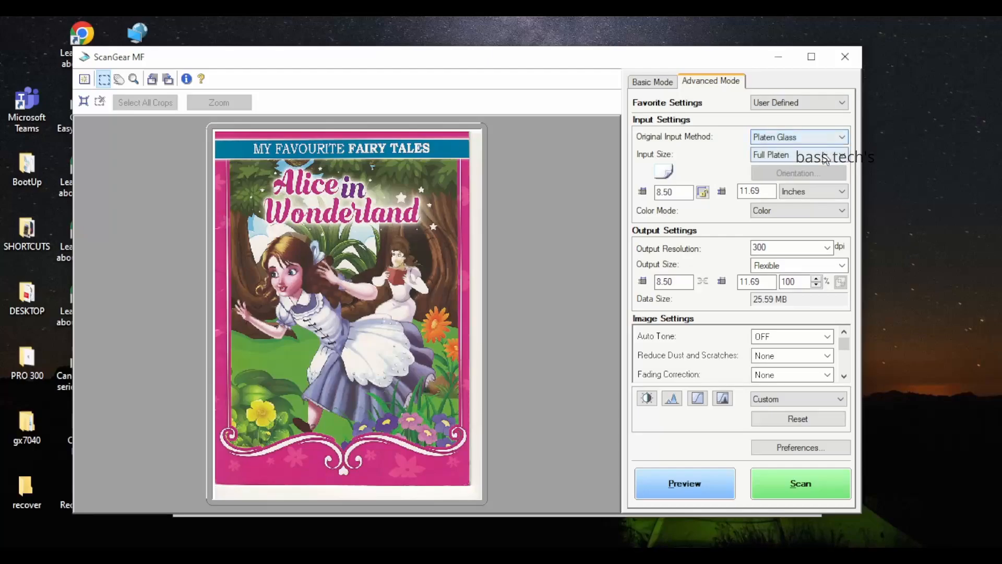
pyautogui.click(797, 154)
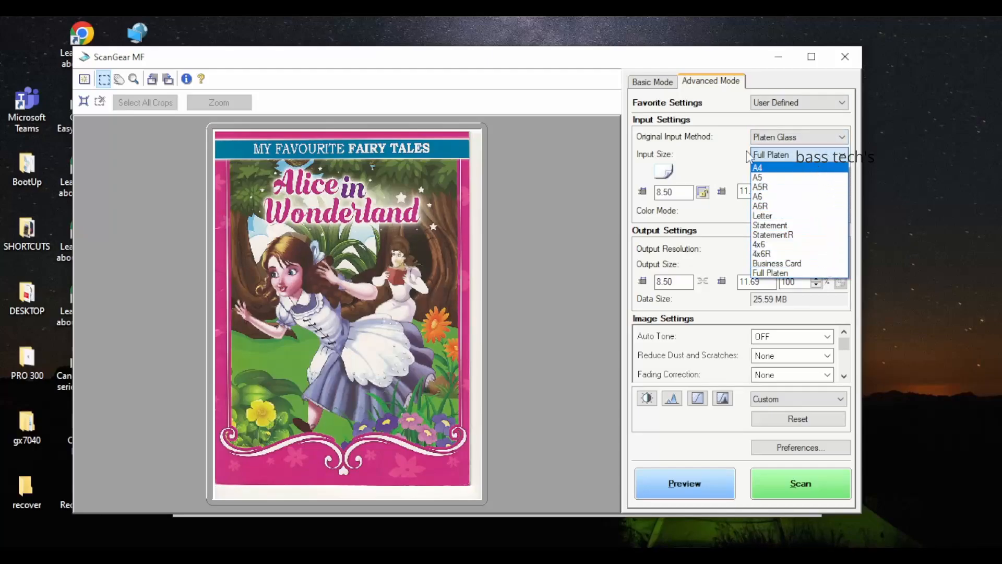
pyautogui.click(770, 155)
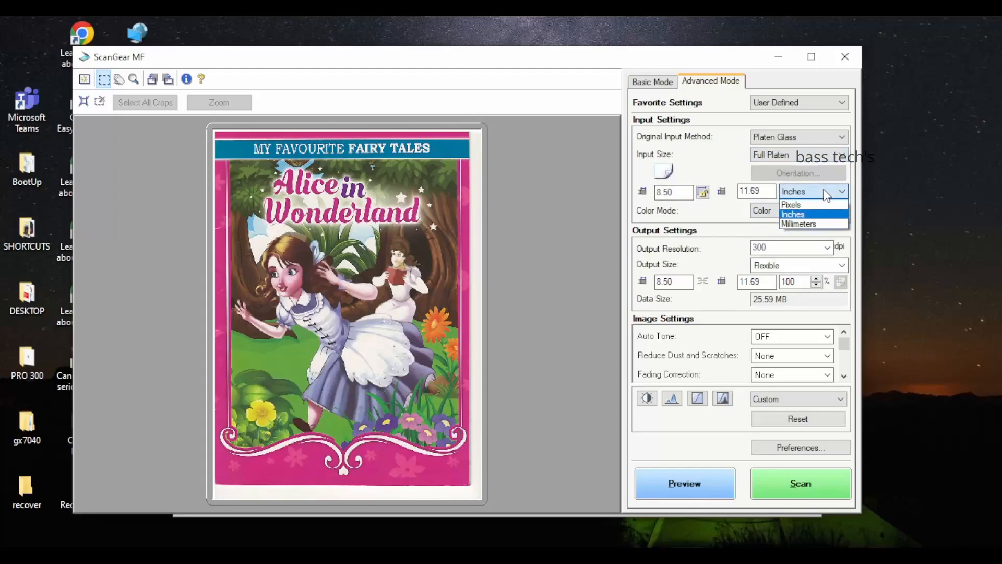
pyautogui.click(798, 210)
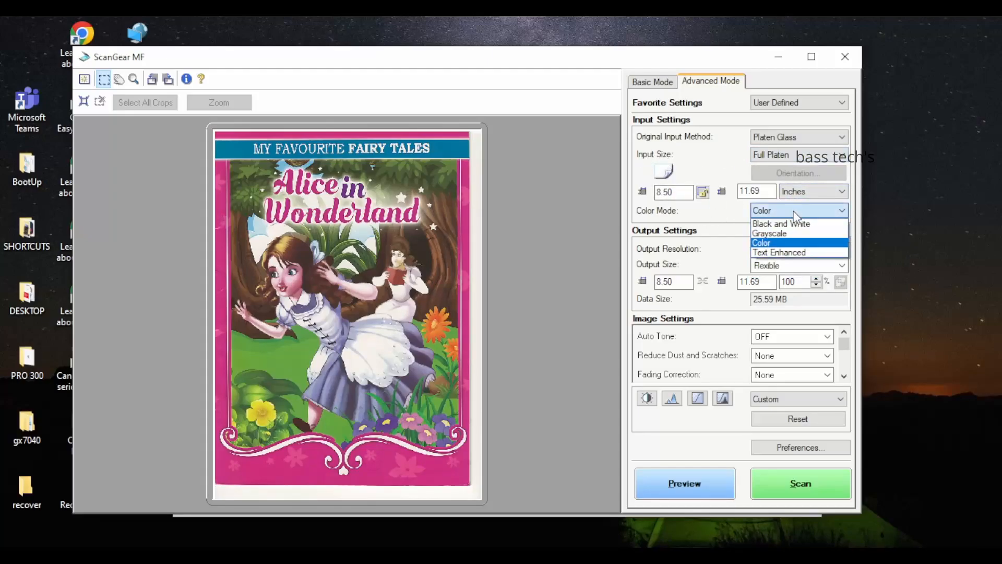
pyautogui.moveTo(798, 224)
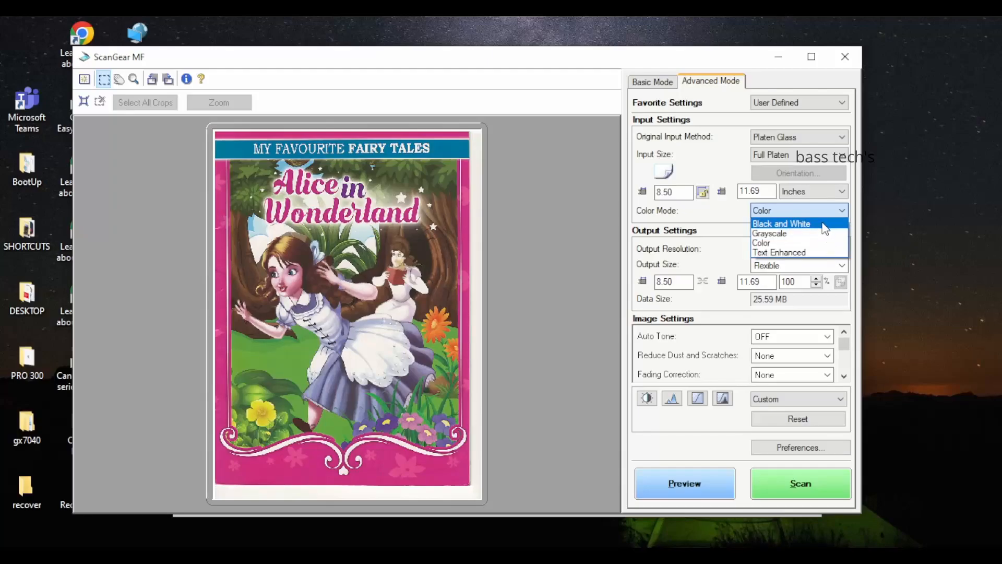
pyautogui.click(760, 243)
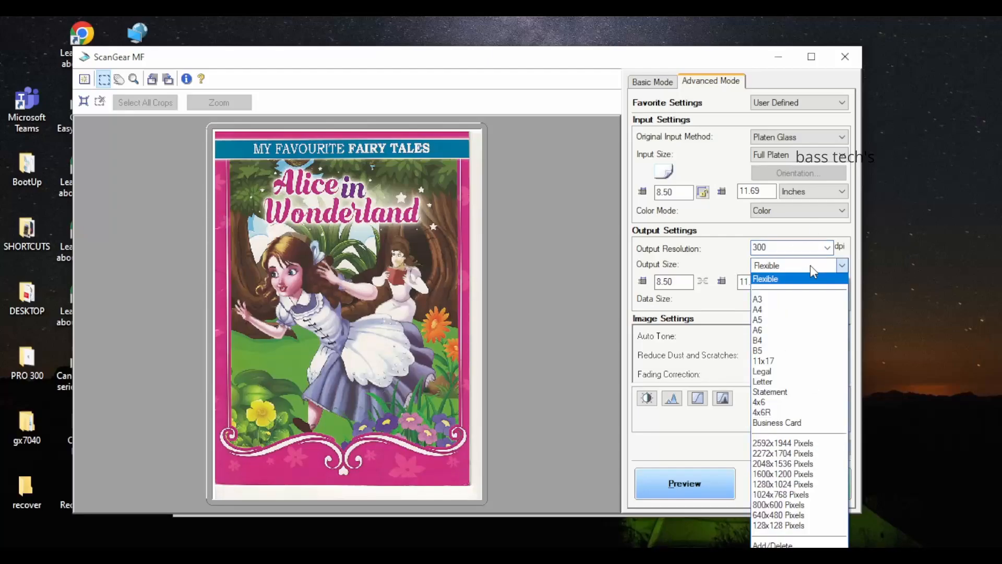
pyautogui.moveTo(813, 474)
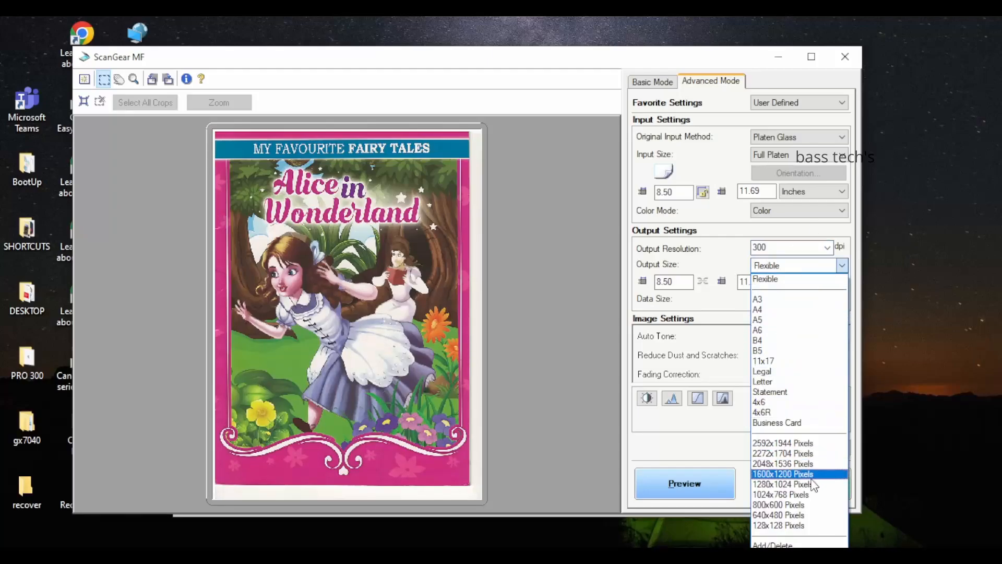
pyautogui.click(765, 278)
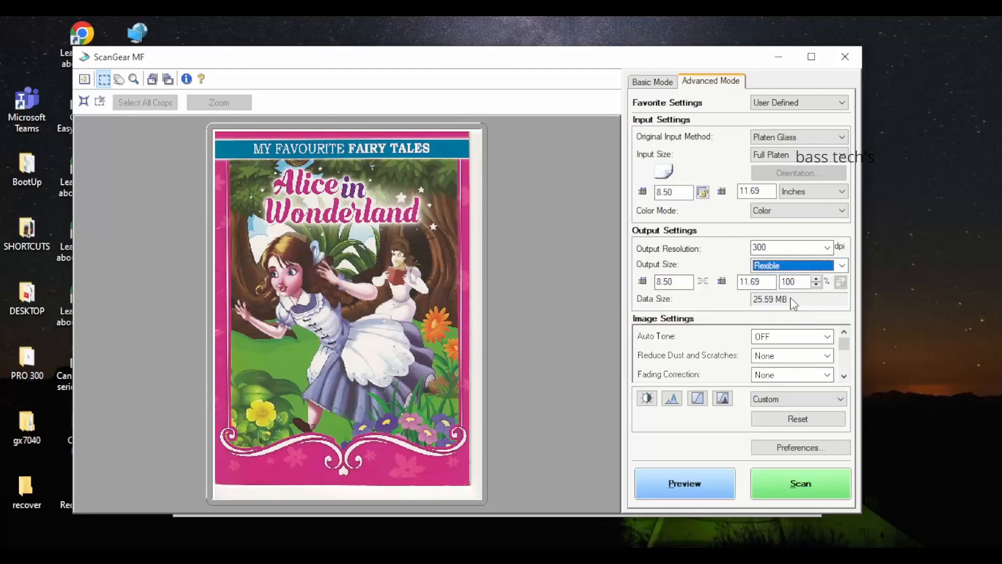
pyautogui.moveTo(809, 350)
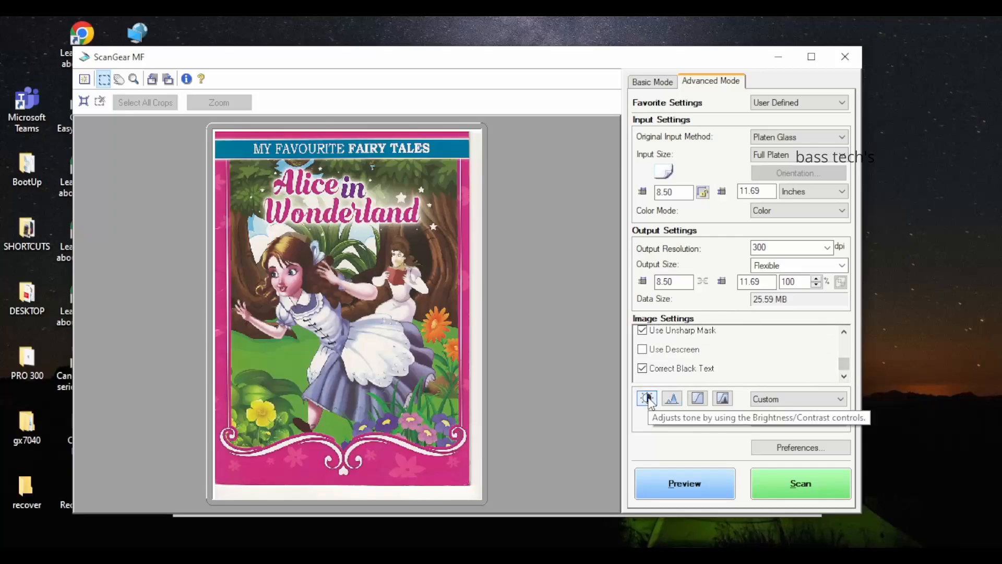
# - Lower the brightness slider to about -1 in the Brightness/Contrast adjustment
pyautogui.click(646, 398)
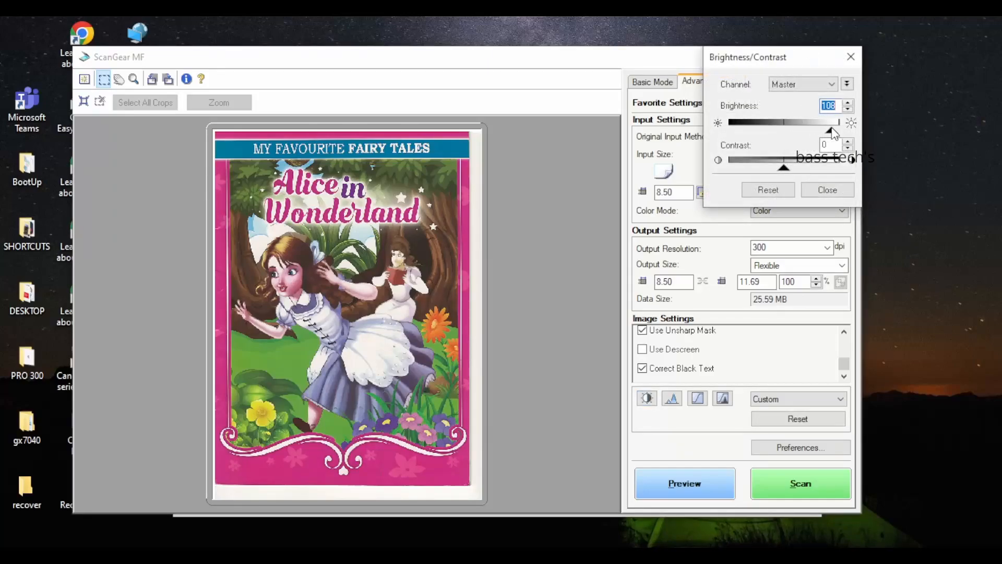
pyautogui.moveTo(830, 122); pyautogui.dragTo(784, 122)
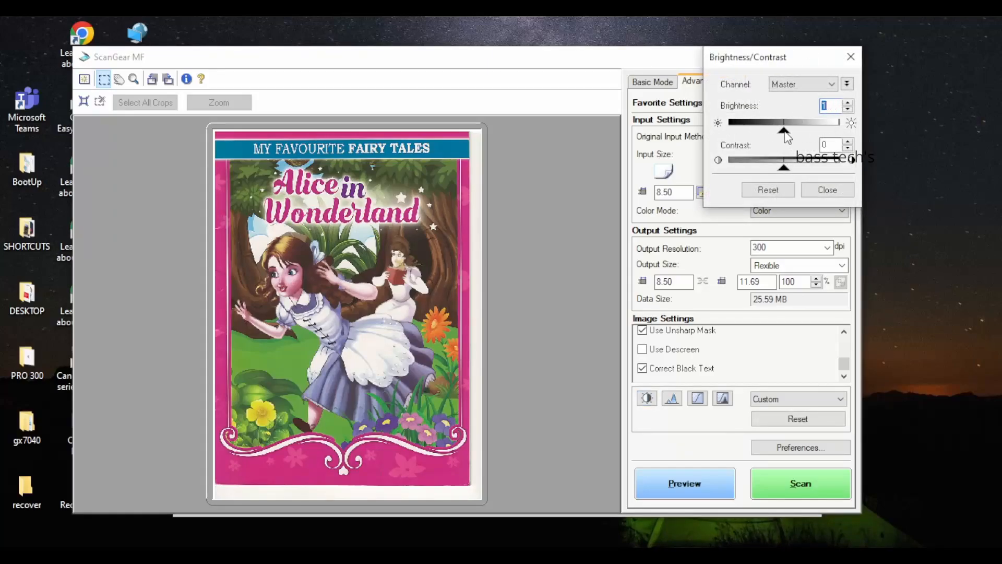
pyautogui.moveTo(785, 173)
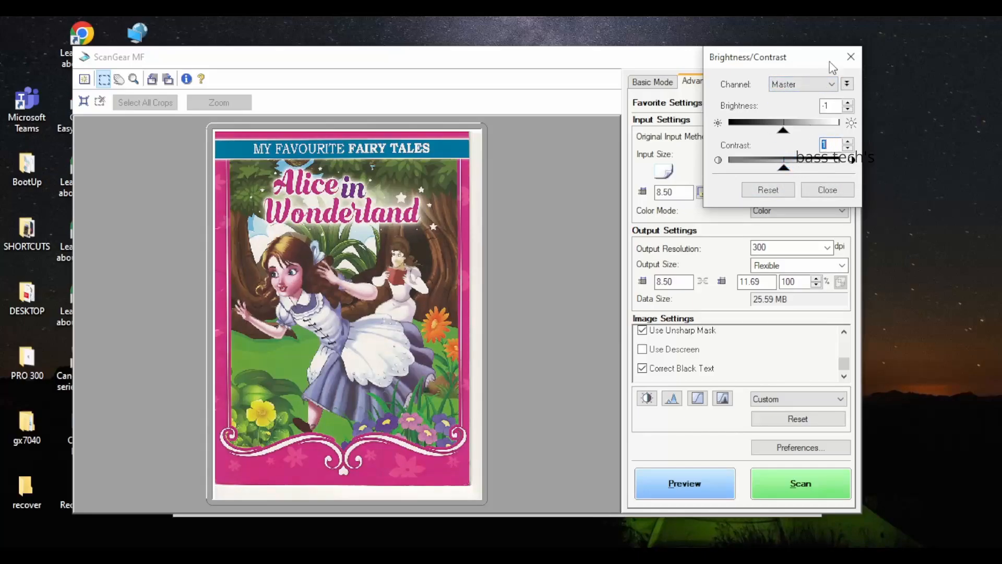
pyautogui.click(850, 56)
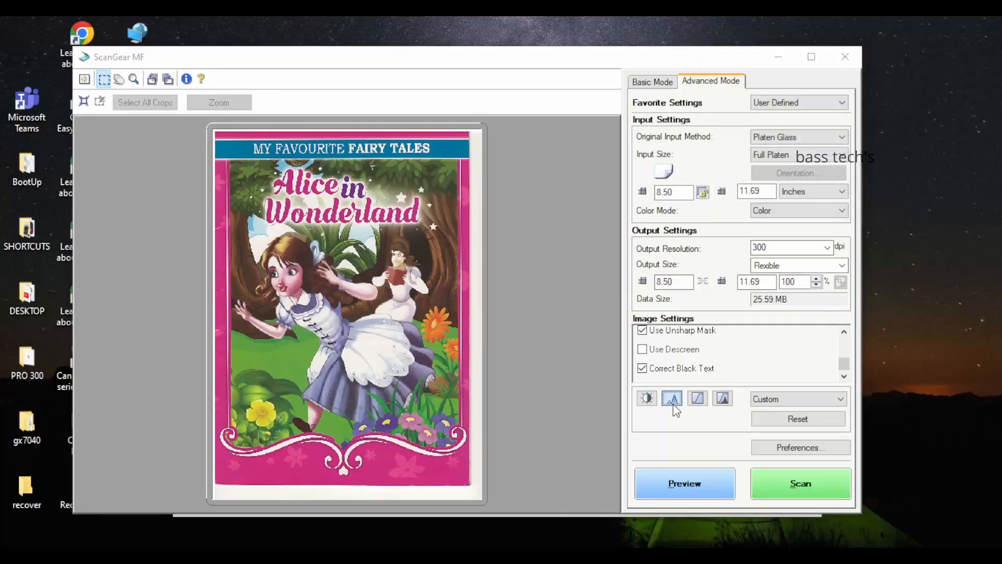
# - Reset the histogram tone levels to their defaults
pyautogui.click(671, 397)
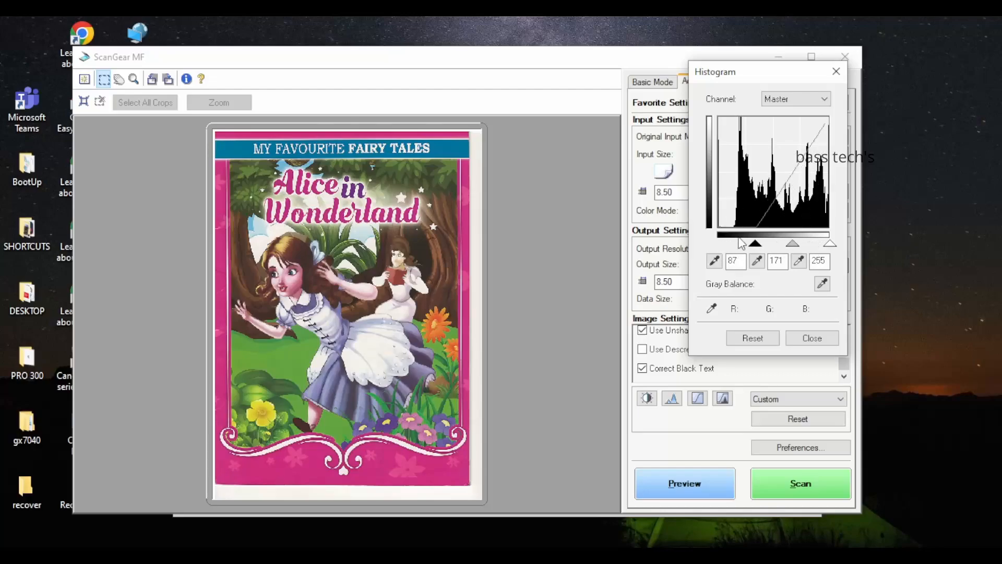
pyautogui.click(753, 337)
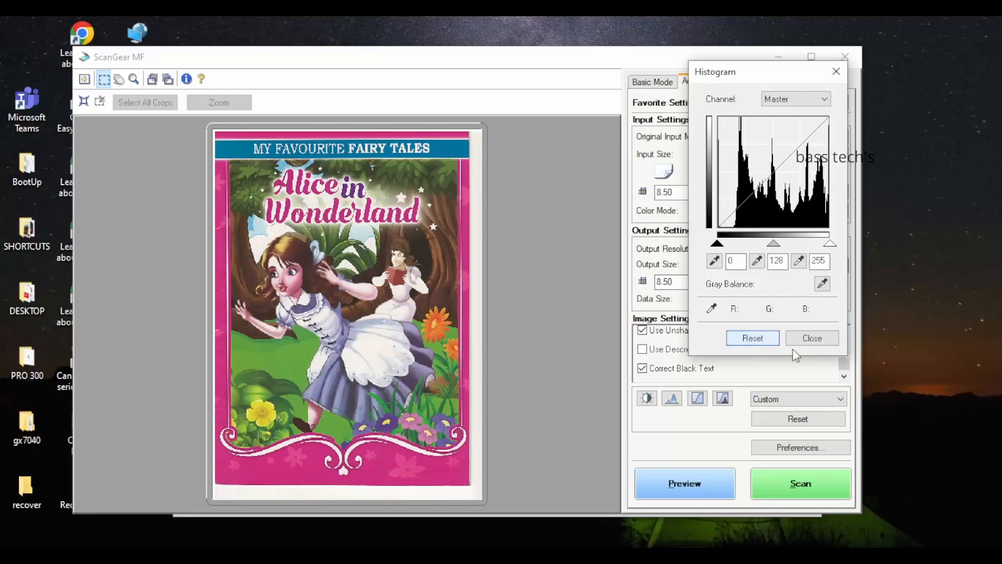
pyautogui.click(812, 337)
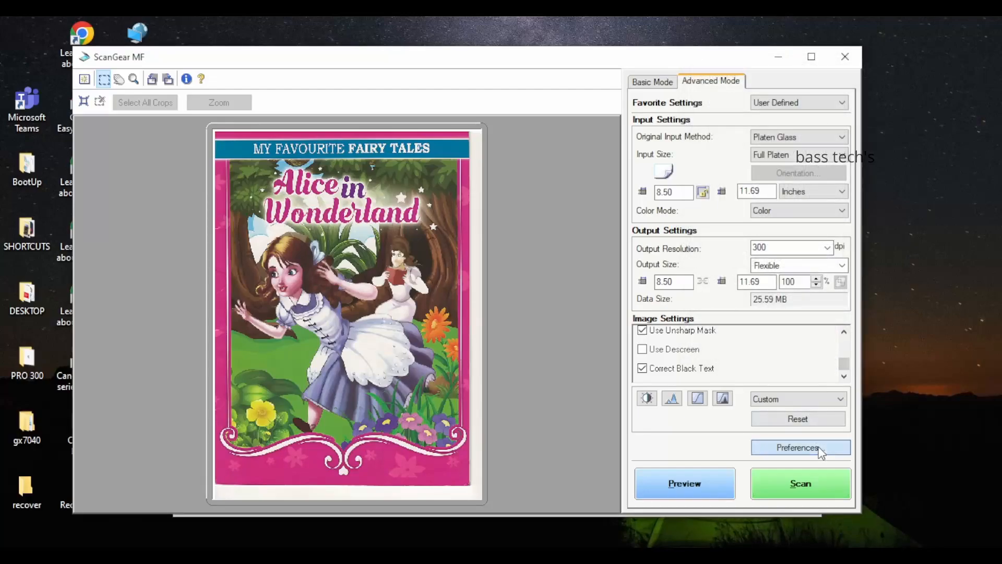
pyautogui.click(800, 447)
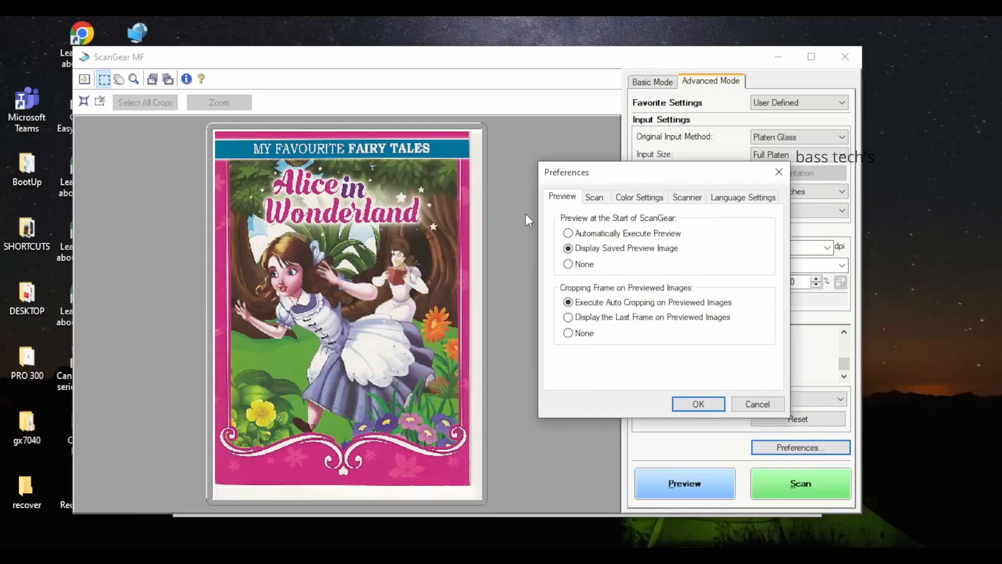
# - Review the Scan, Color Settings and Scanner preferences, glancing at the scanner diagnostics test
pyautogui.click(593, 197)
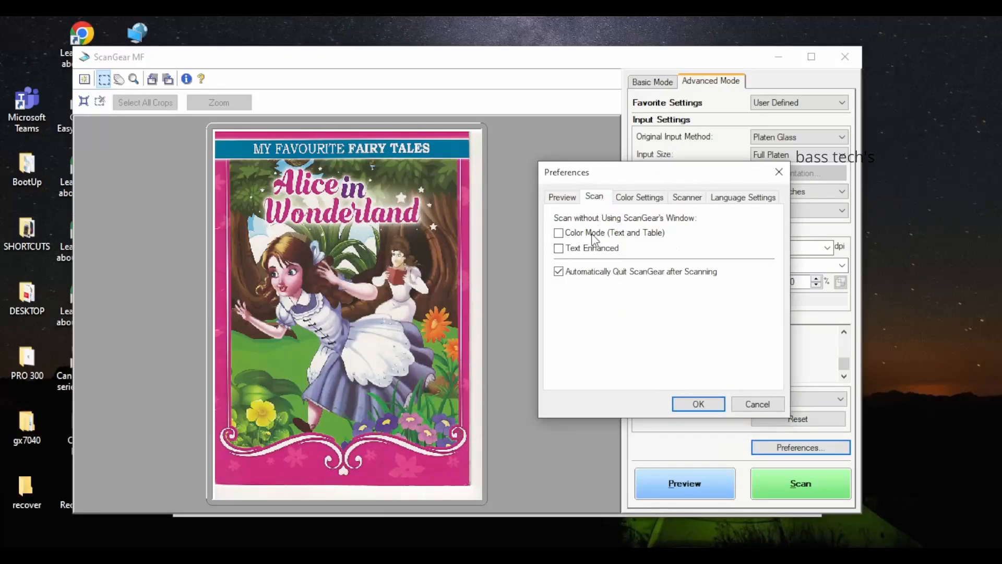
pyautogui.moveTo(684, 271)
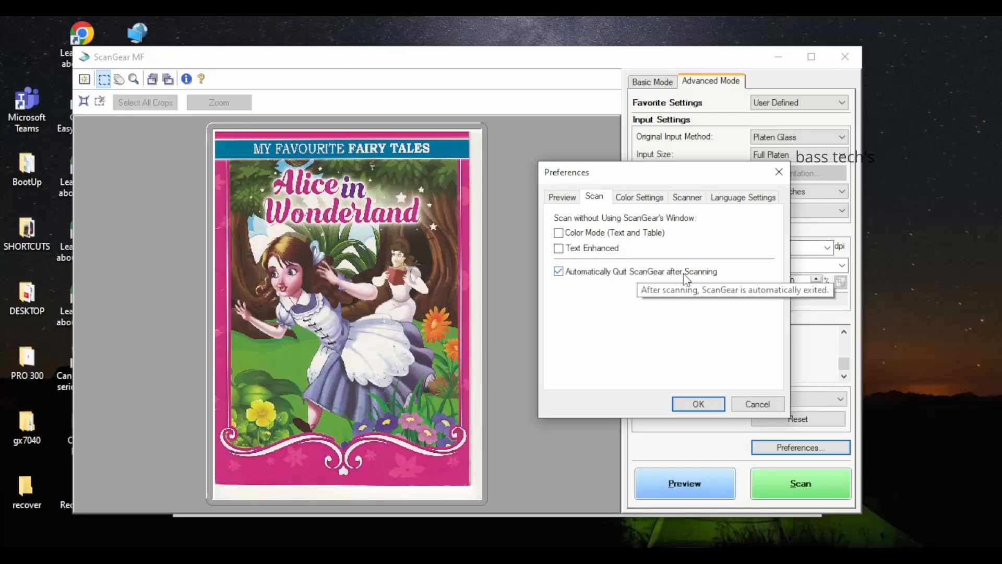
pyautogui.click(638, 198)
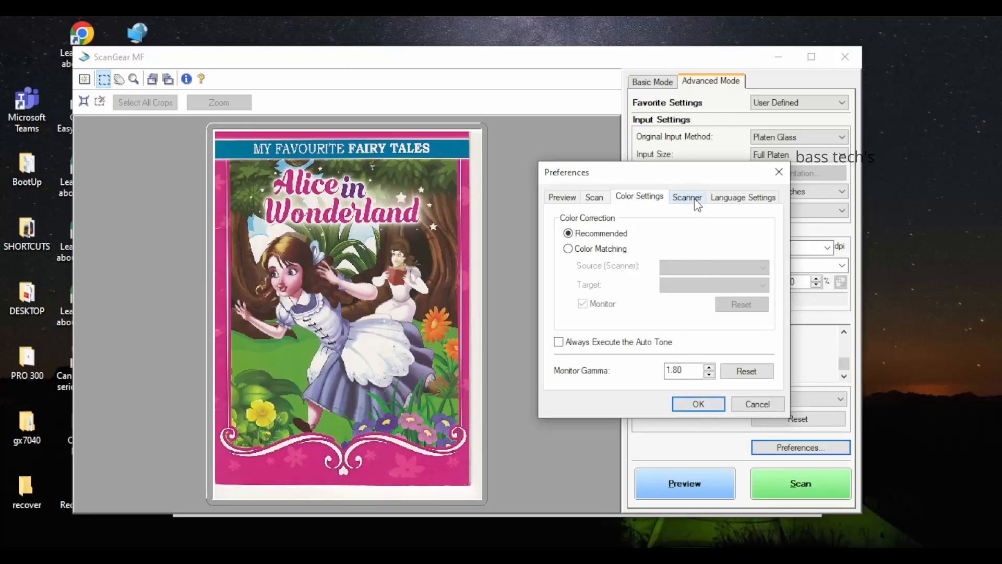
pyautogui.click(687, 197)
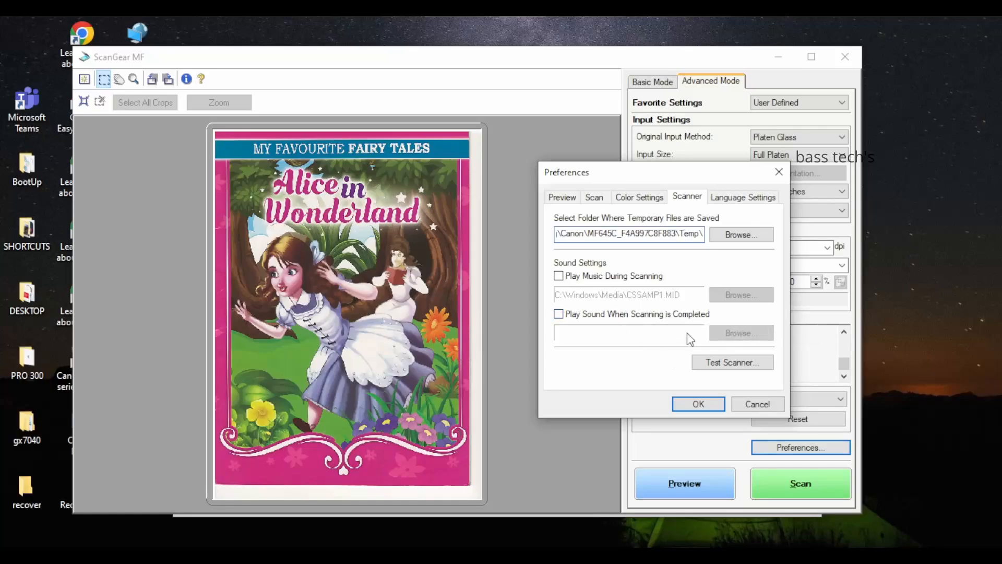
pyautogui.click(731, 362)
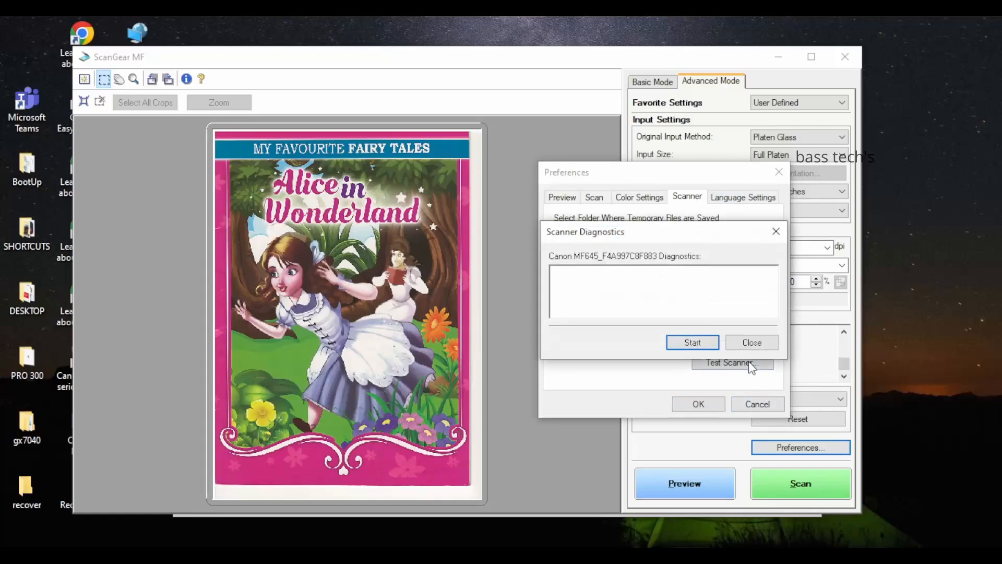
pyautogui.click(692, 342)
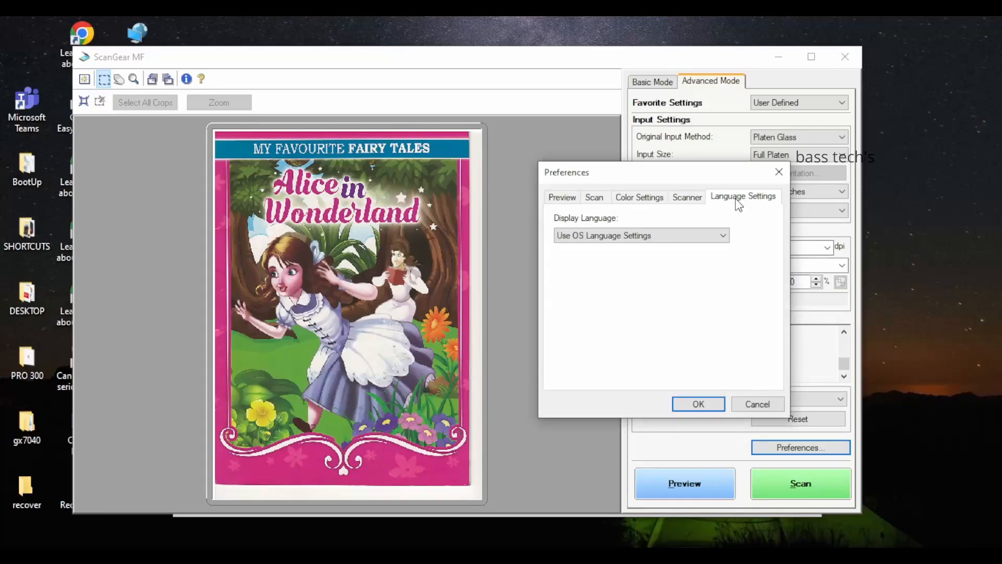
# - Check the display language list, keeping the operating system language unchanged
pyautogui.click(639, 235)
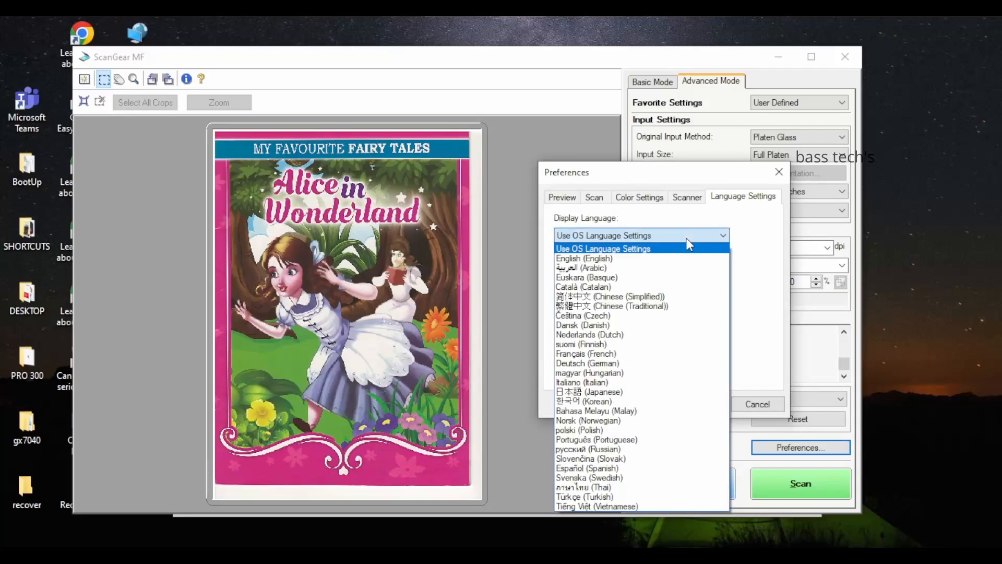
pyautogui.click(757, 404)
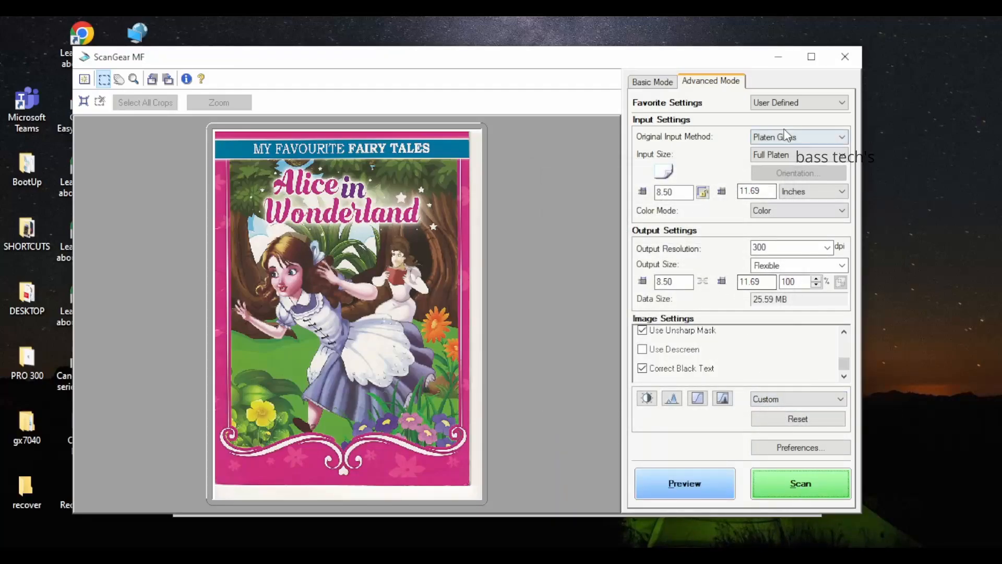
# - Change the colour mode to Grayscale
pyautogui.click(798, 154)
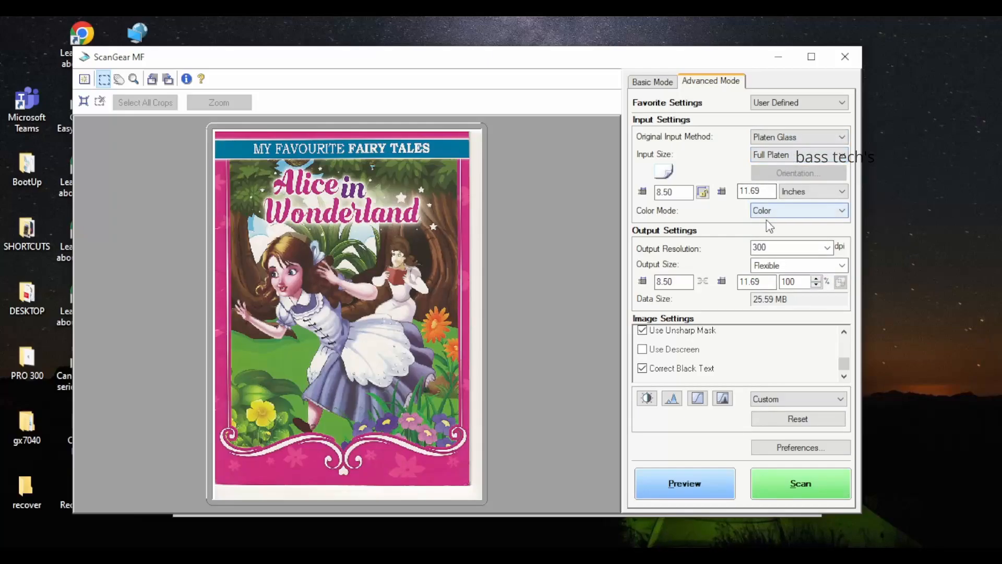
pyautogui.click(797, 210)
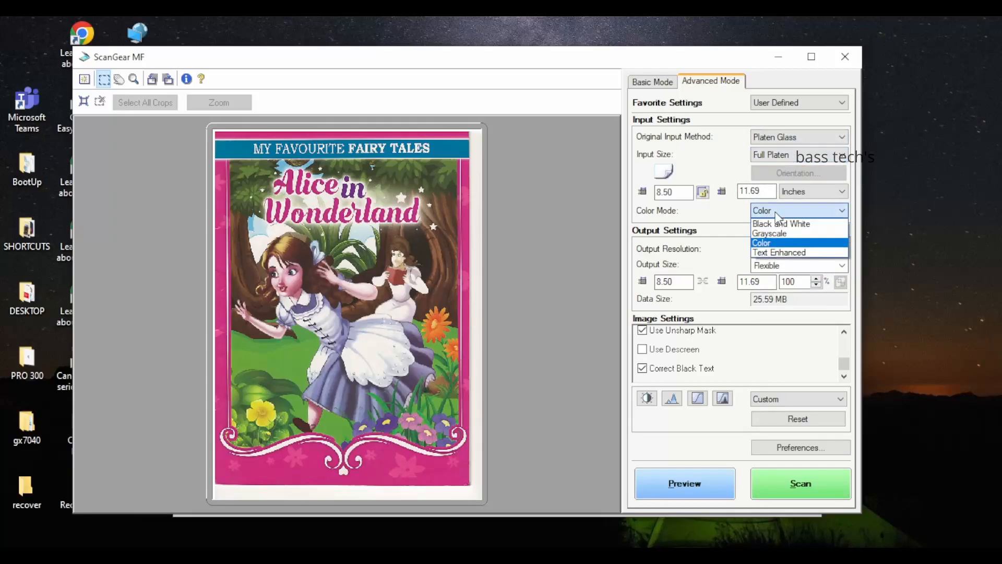
pyautogui.click(770, 233)
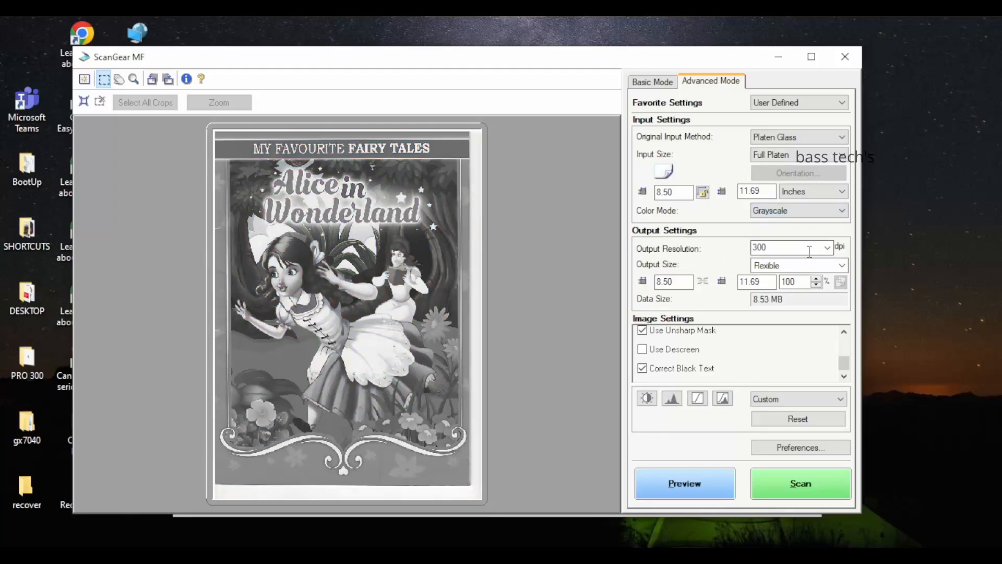
# - Set the output resolution to 150 dpi (after trying 600) and start the scan
pyautogui.click(827, 248)
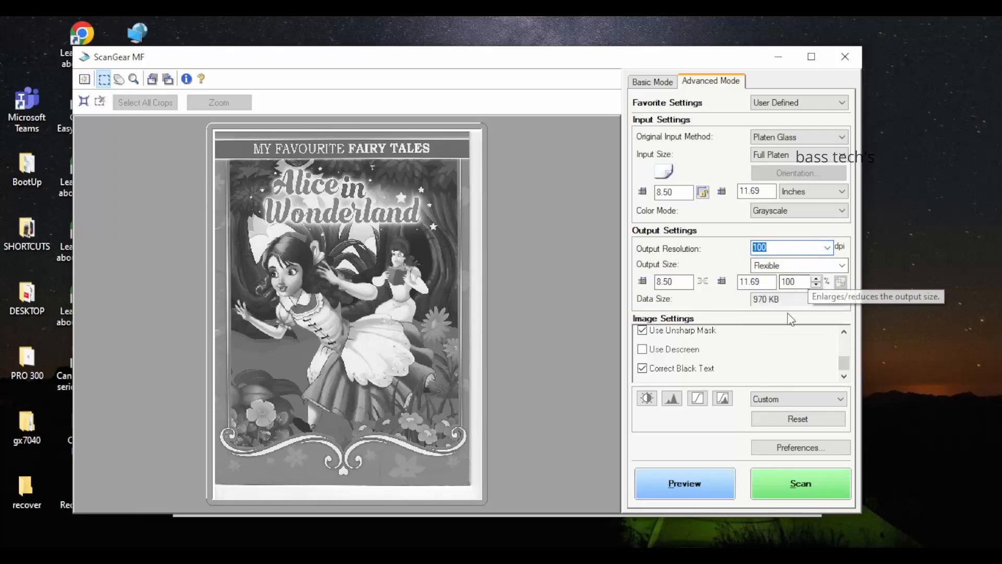
pyautogui.moveTo(738, 307)
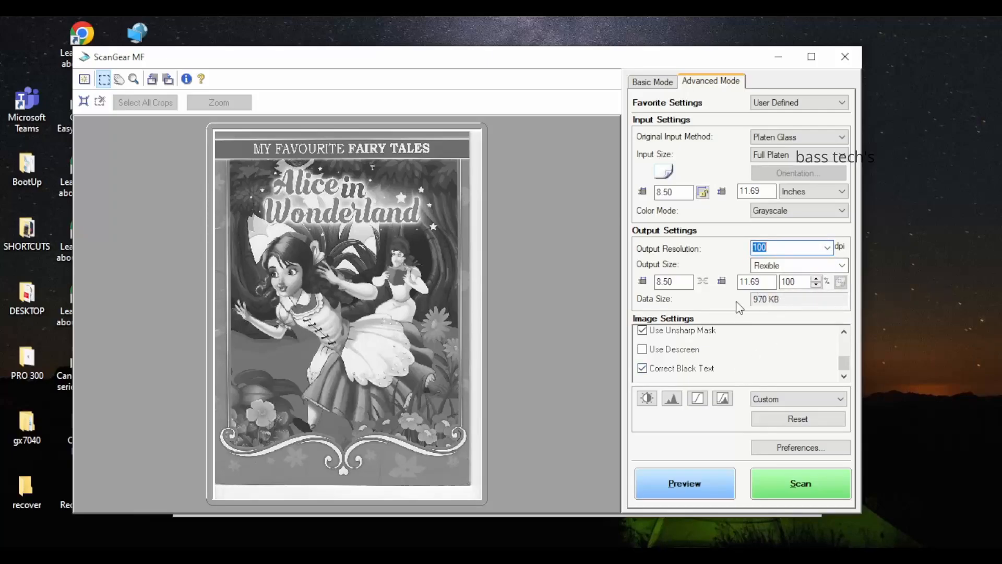
pyautogui.click(827, 248)
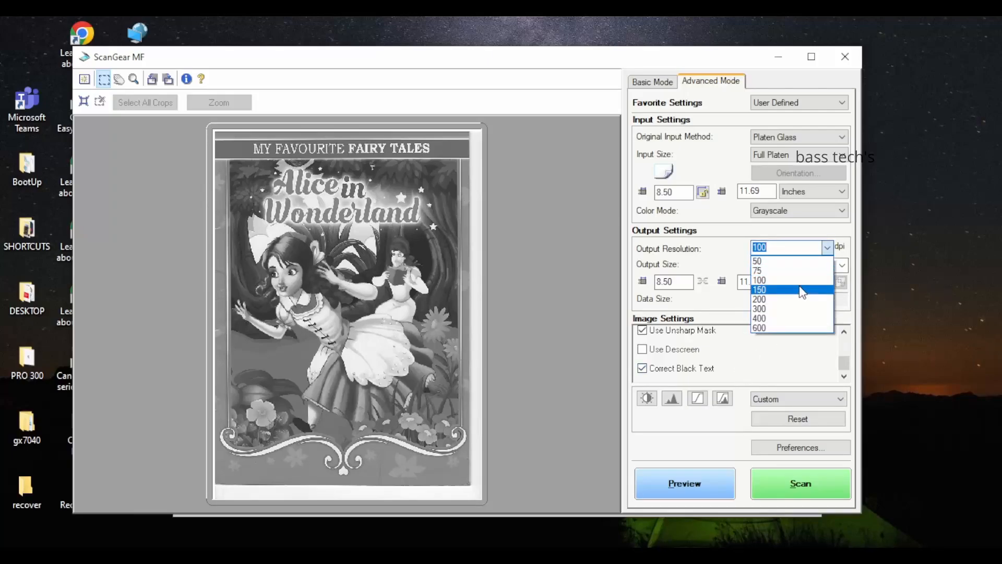
pyautogui.click(759, 299)
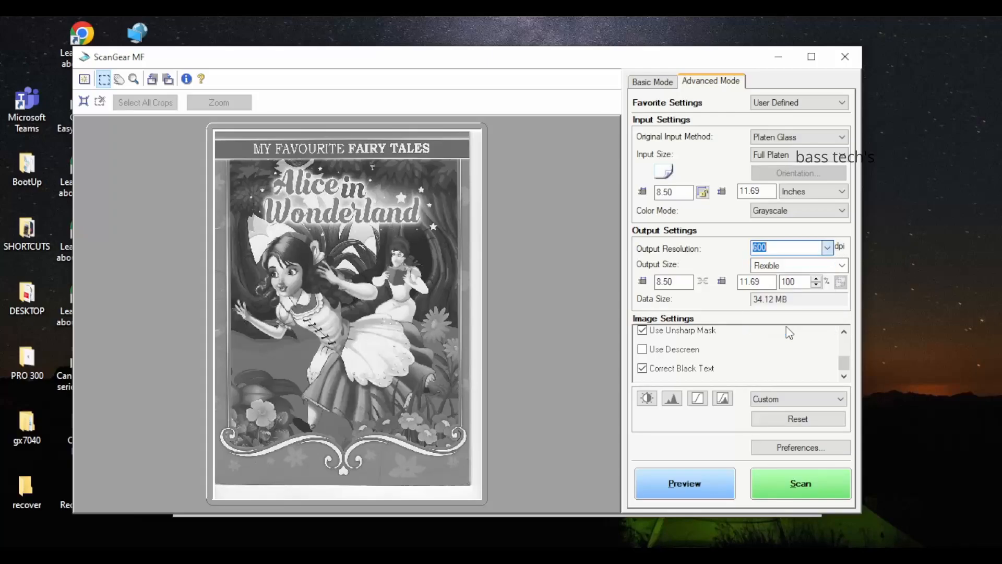
pyautogui.click(827, 247)
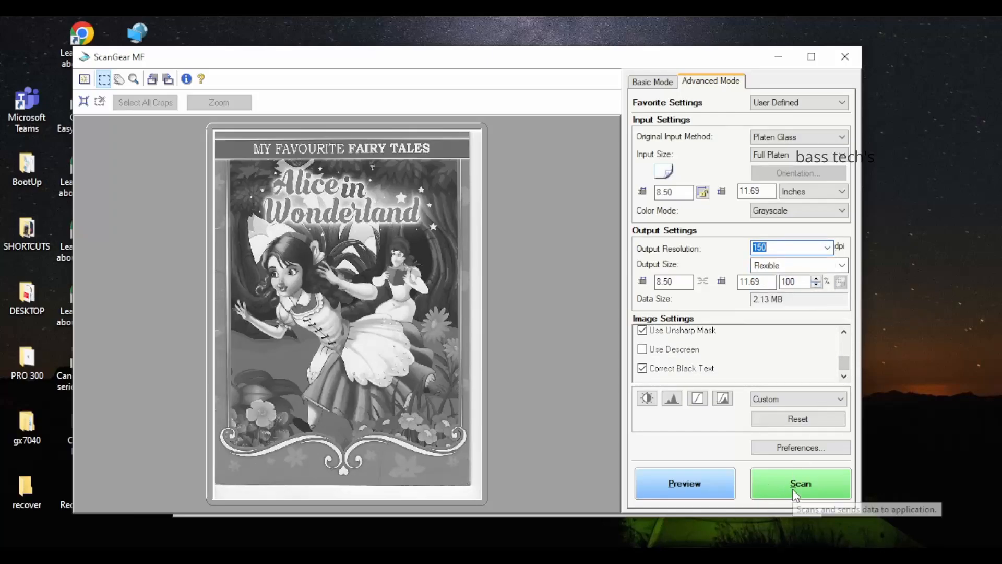
pyautogui.click(800, 482)
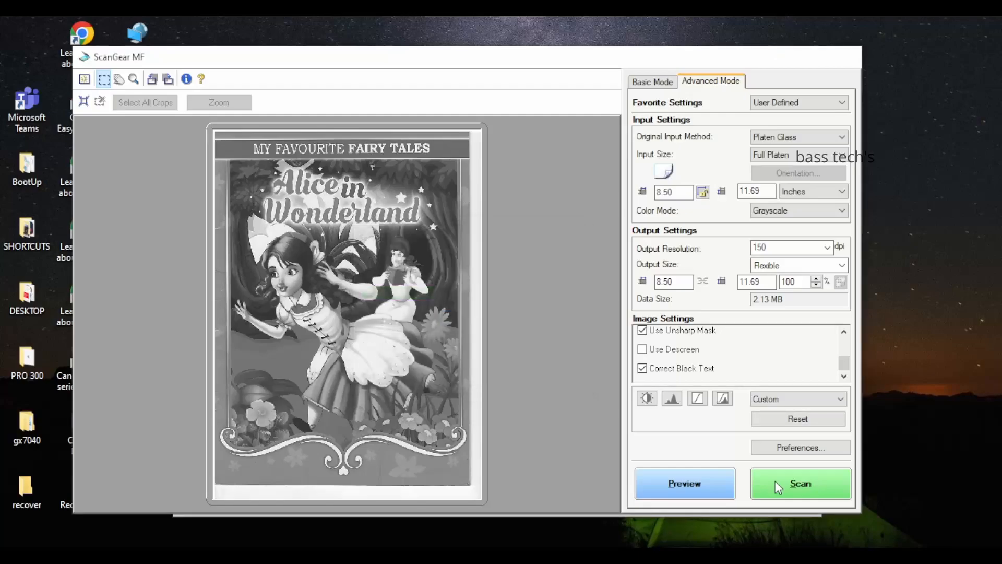
# - Select and view the grayscale scan IMG_0008 in the 2023_02_07 folder
pyautogui.click(801, 483)
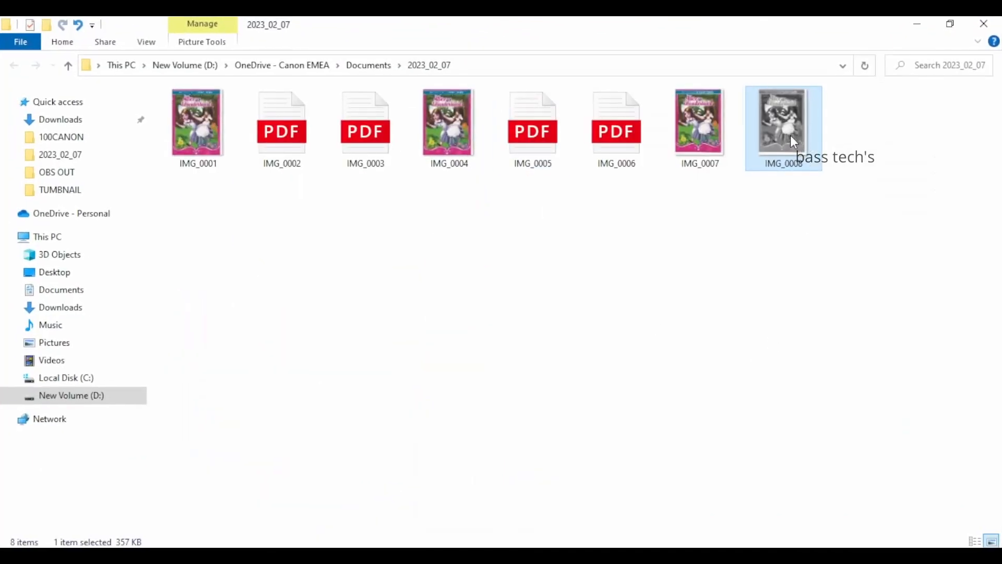
pyautogui.doubleClick(783, 121)
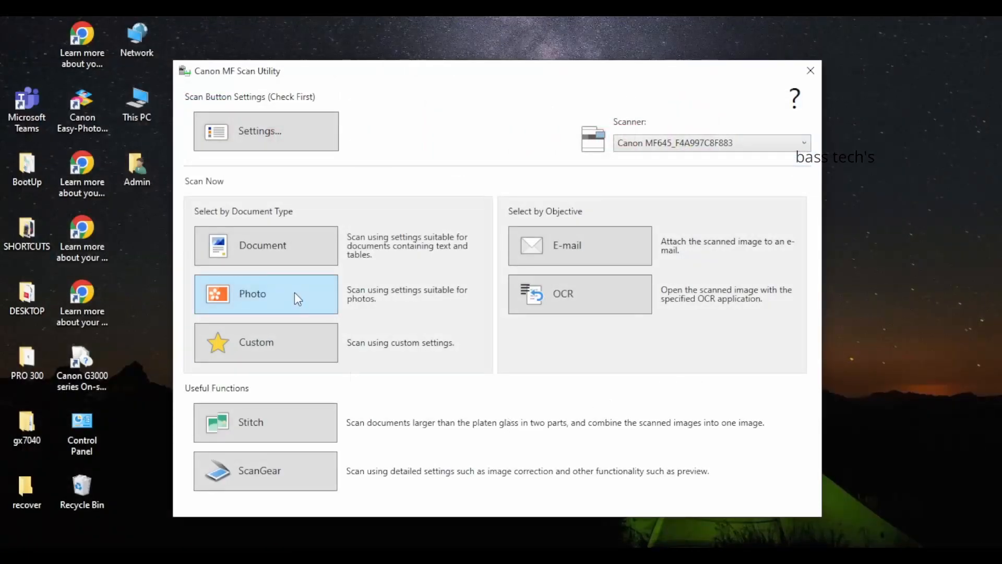
pyautogui.moveTo(467, 316)
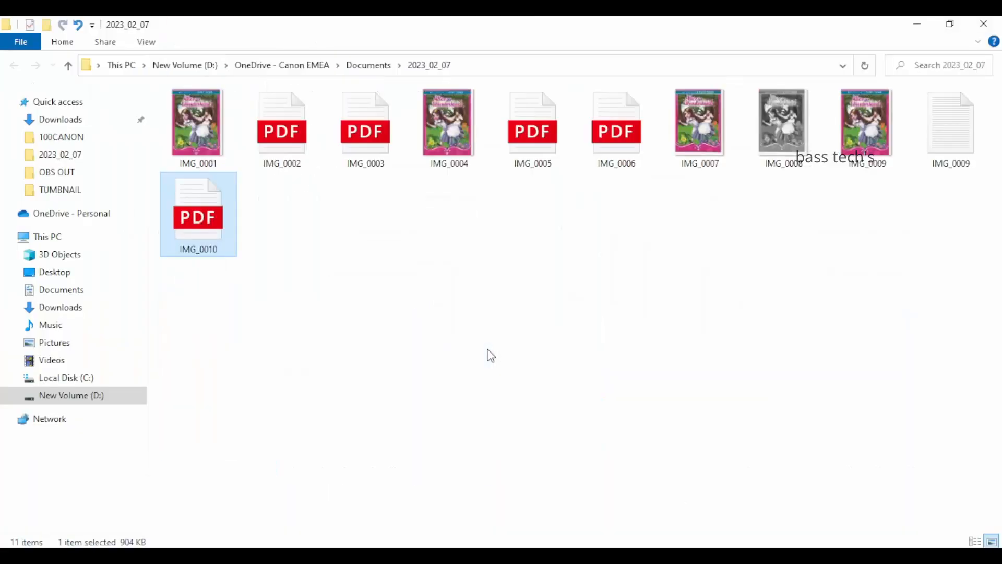
# - View the IMG_0010 PDF from the 2023_02_07 folder
pyautogui.doubleClick(198, 211)
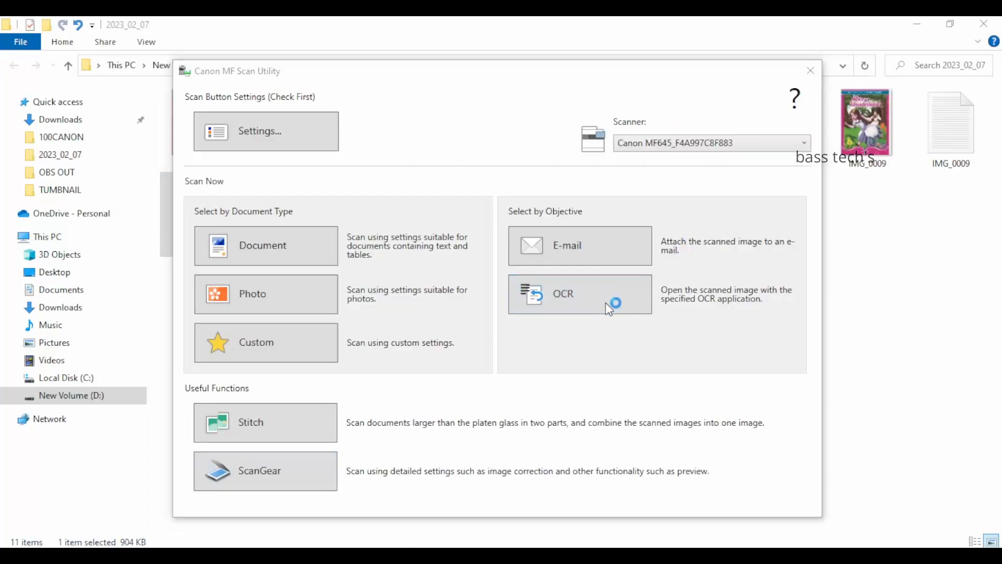
# - Run the OCR scan and select the recognised IMG_0011 paragraphs in Notepad for comparison
pyautogui.click(579, 293)
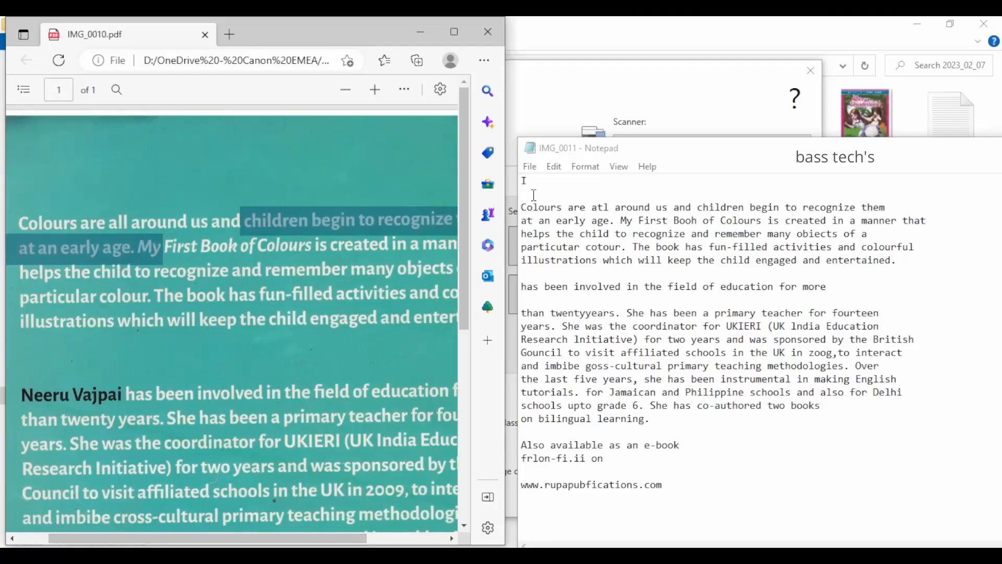
pyautogui.moveTo(522, 207); pyautogui.dragTo(700, 378)
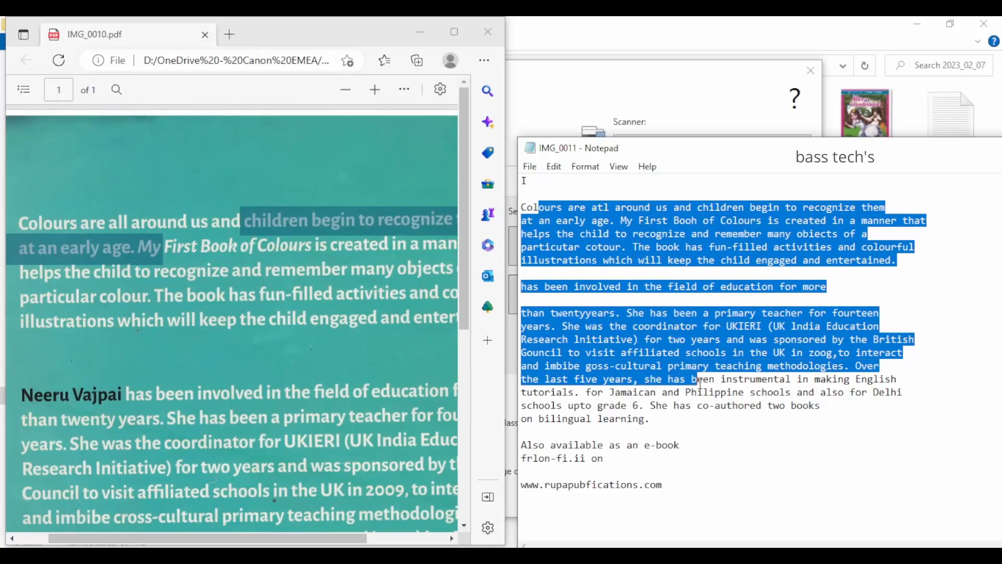
pyautogui.scroll(-3)
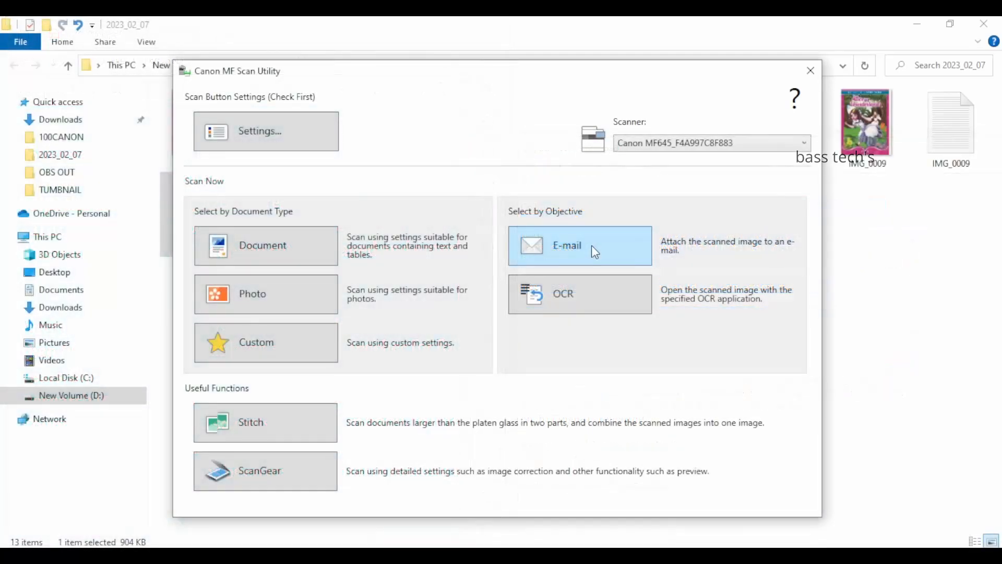
# - Scan one page to e-mail and acknowledge the missing Outlook profile and sending failure messages
pyautogui.click(580, 245)
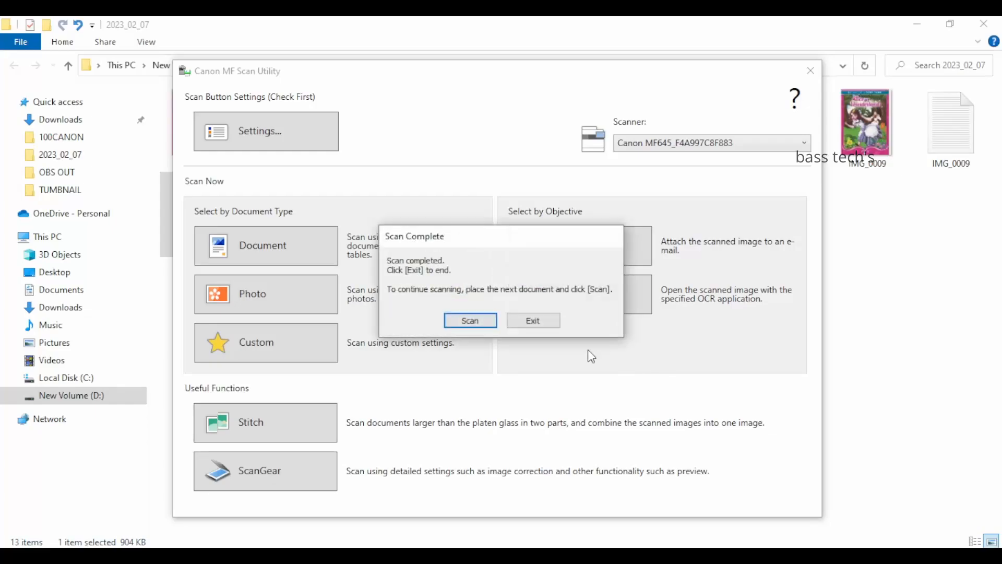
pyautogui.click(531, 320)
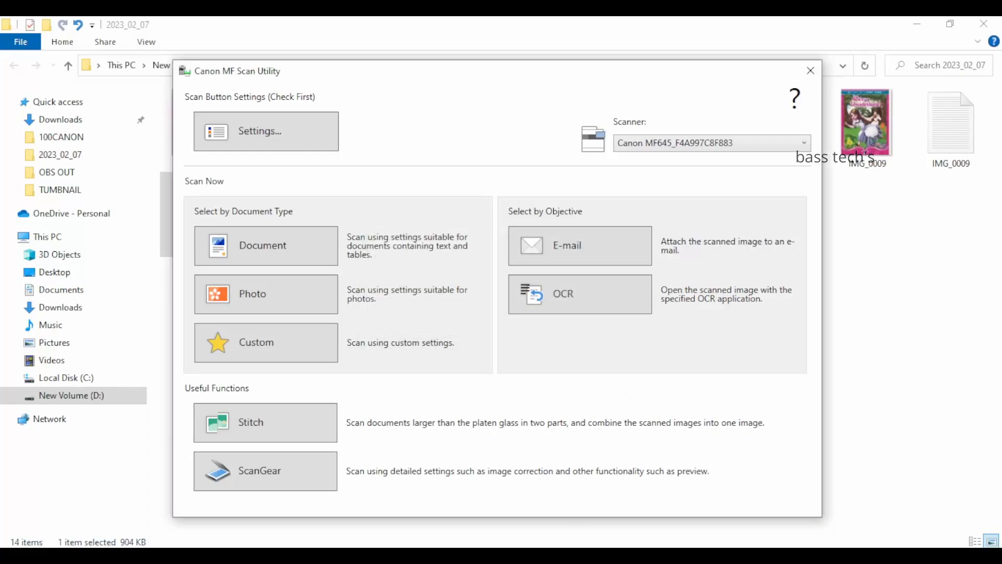
pyautogui.click(578, 245)
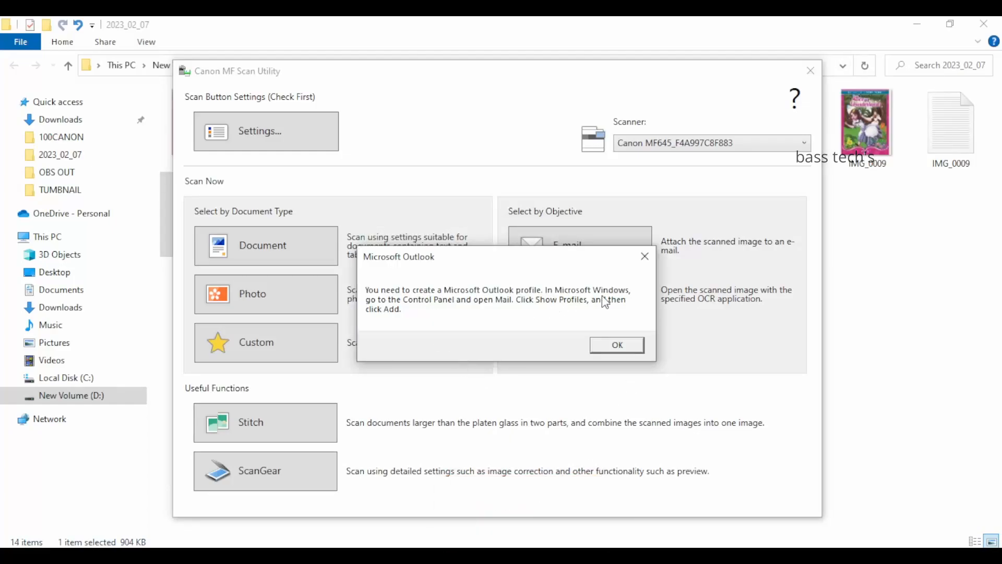
pyautogui.click(616, 345)
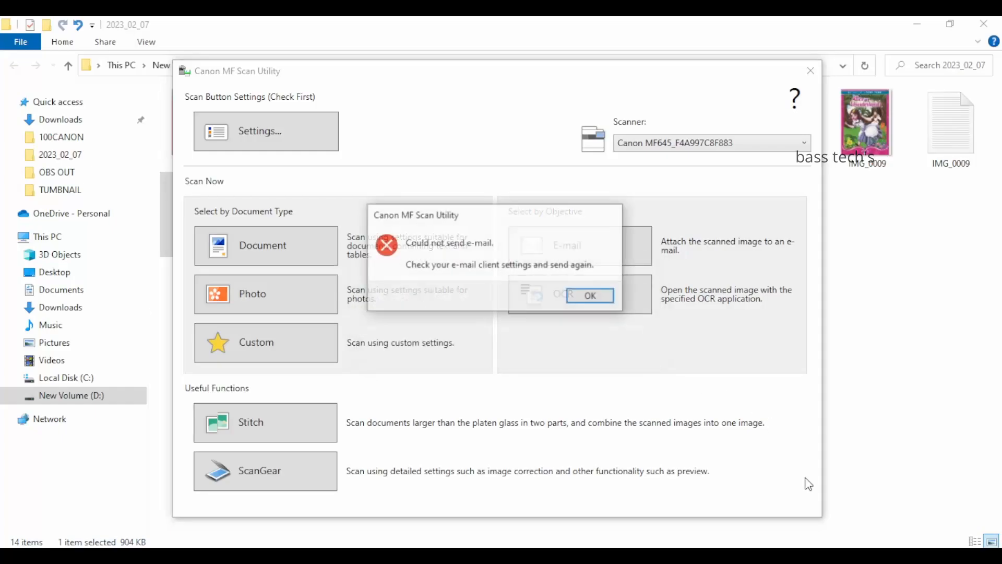
pyautogui.click(587, 295)
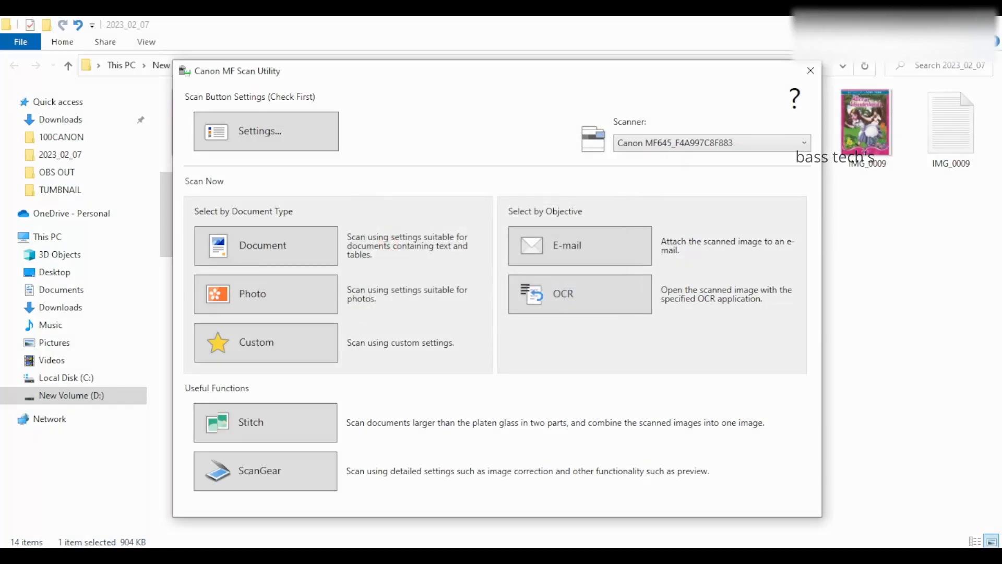